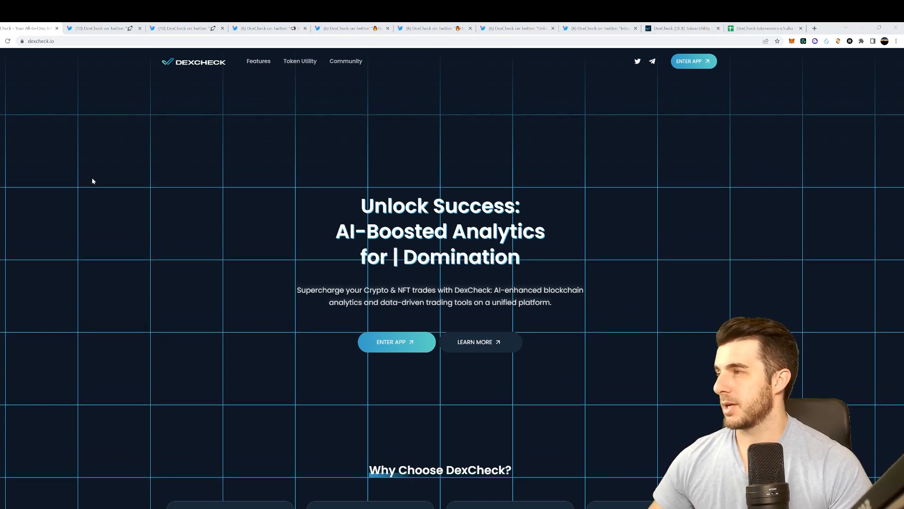
Enter the app from the DexCheck landing page to reach the Crypto Market Overview.
click(258, 62)
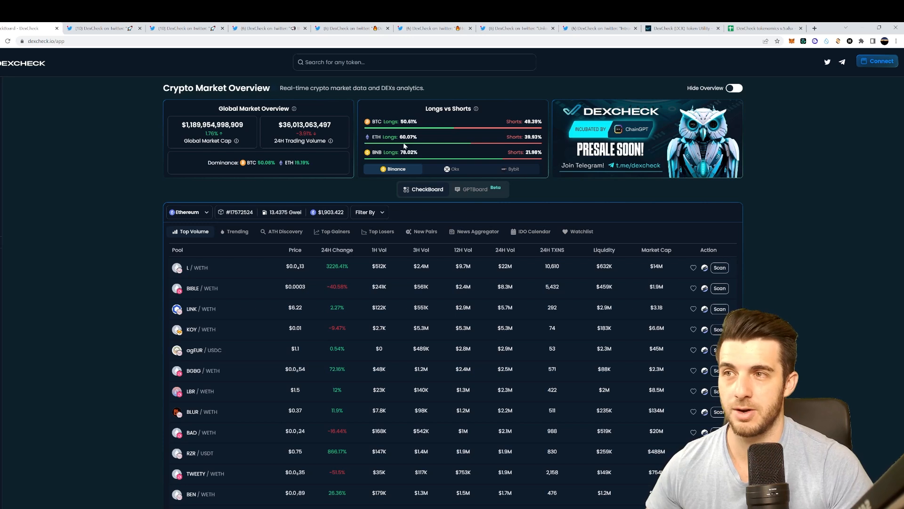
Compare Bybit and Binance long/short ratios, then view pools on BNB Chain and Ethereum.
click(454, 169)
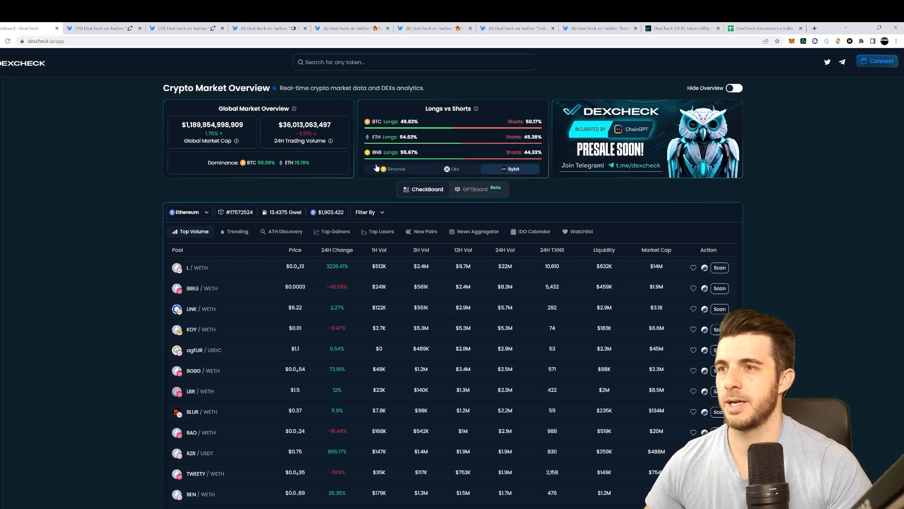
click(393, 169)
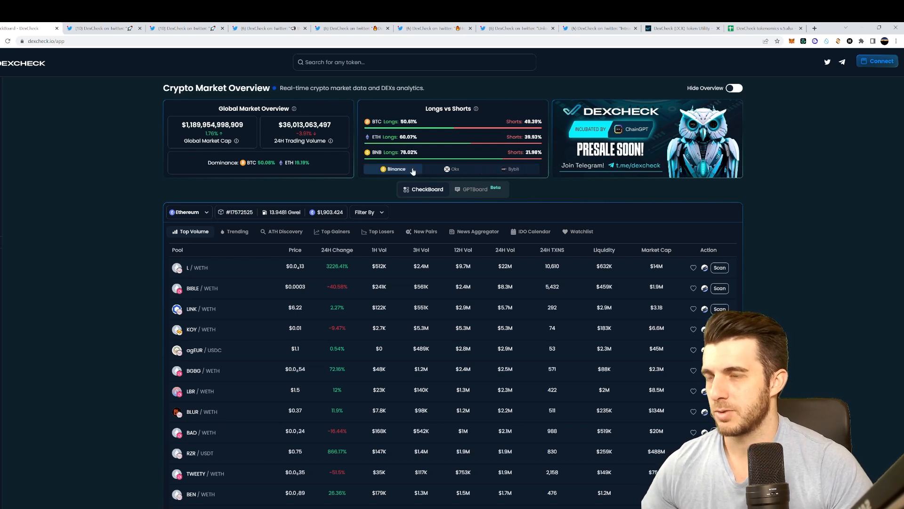
mouse_move(220, 200)
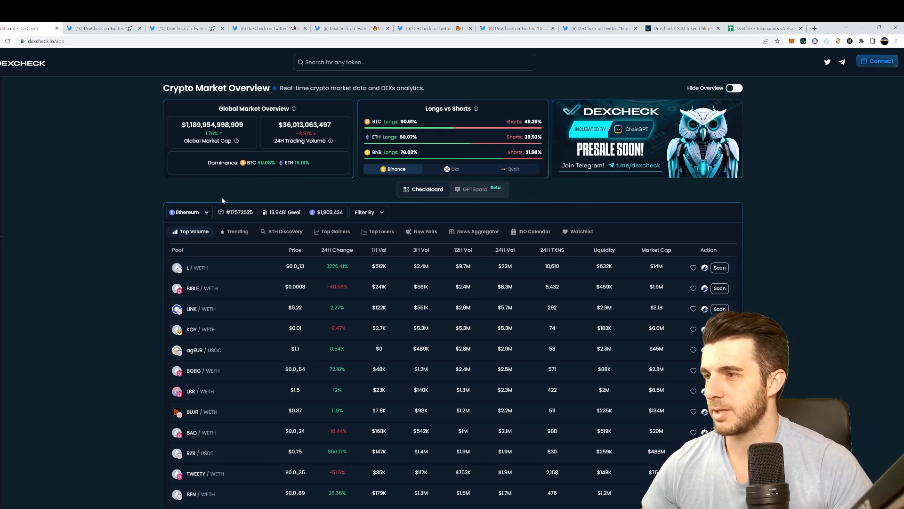
mouse_move(255, 244)
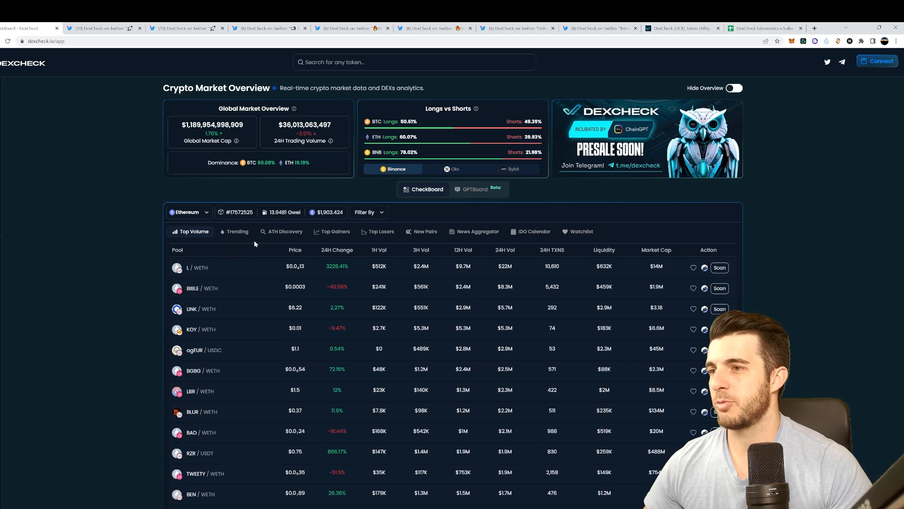
click(189, 211)
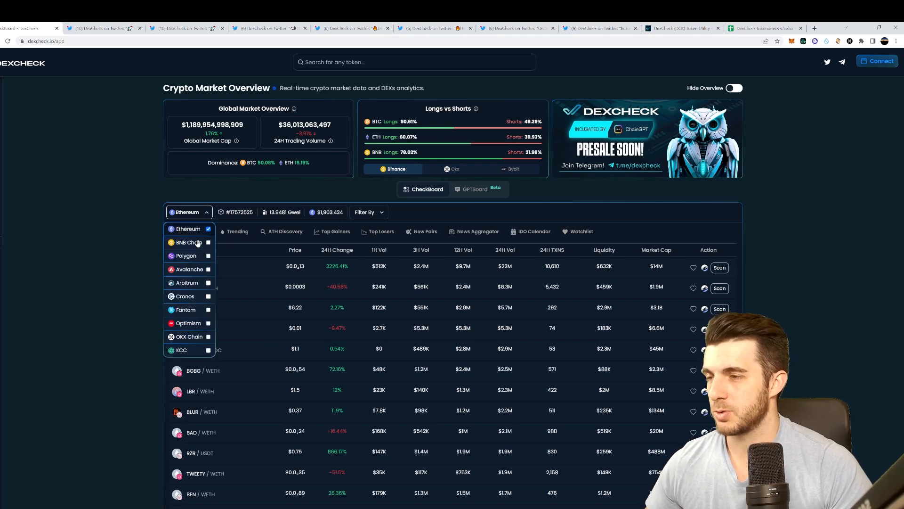
click(187, 242)
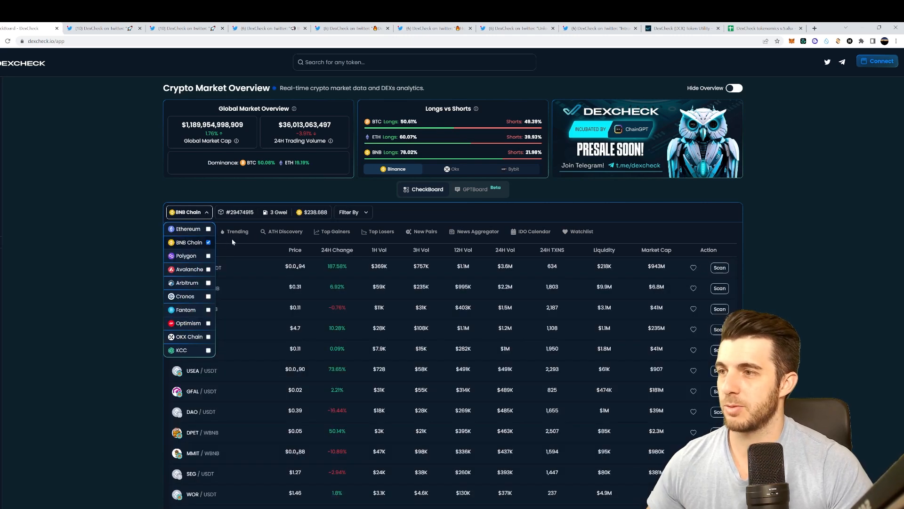
click(187, 228)
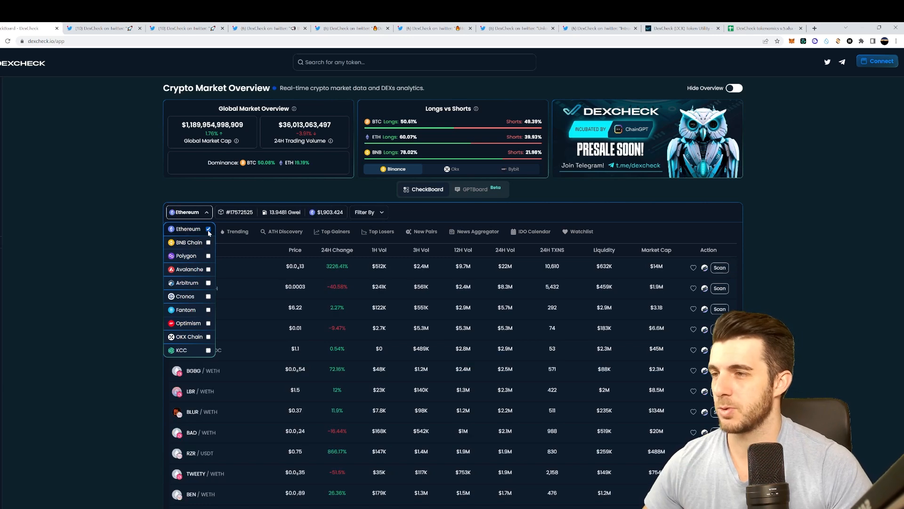
Browse the Trending, ATH Discovery and Top Losers lists, ending on the News Aggregator feed.
click(237, 231)
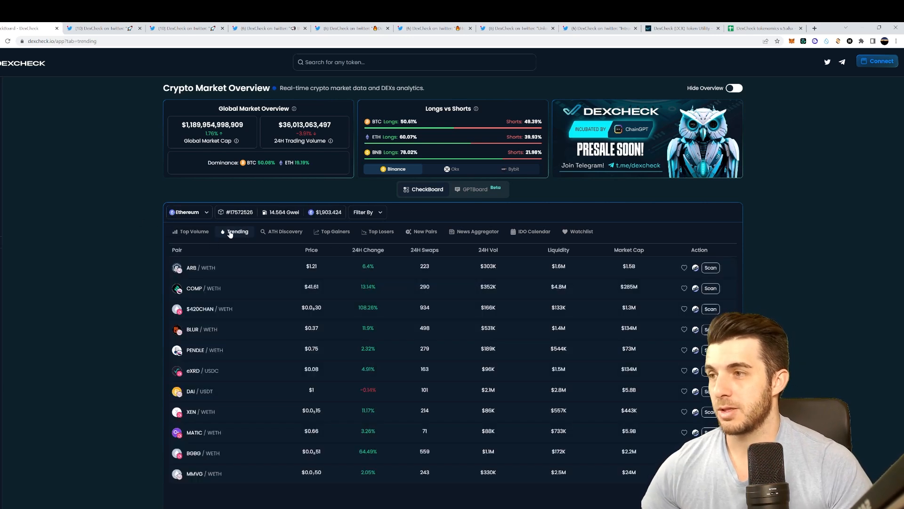
click(285, 231)
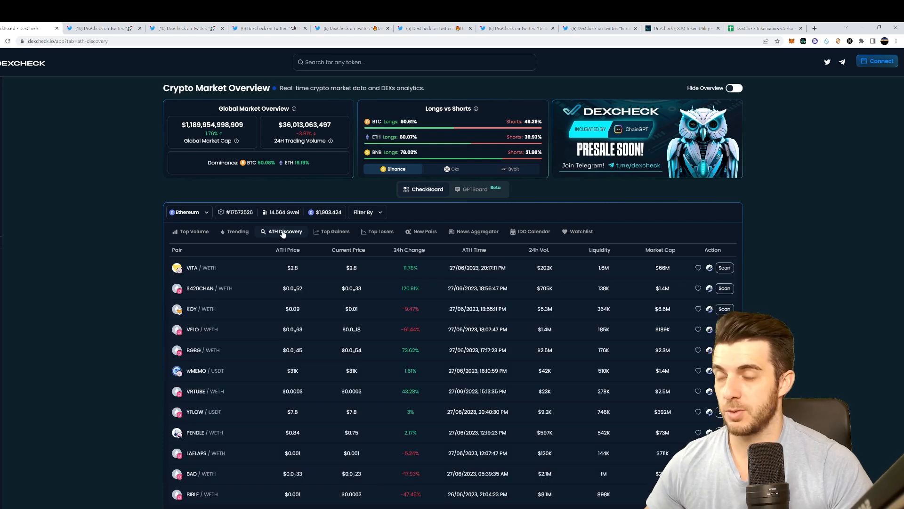
click(381, 232)
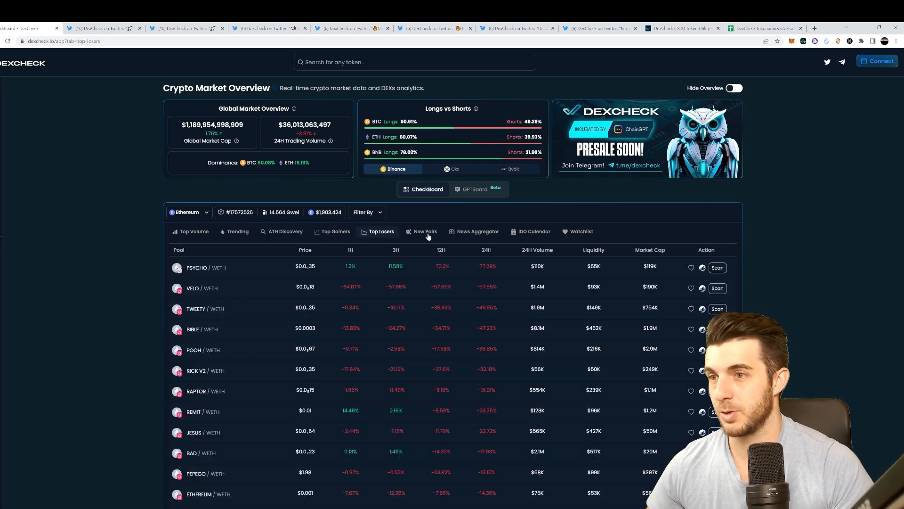
click(478, 231)
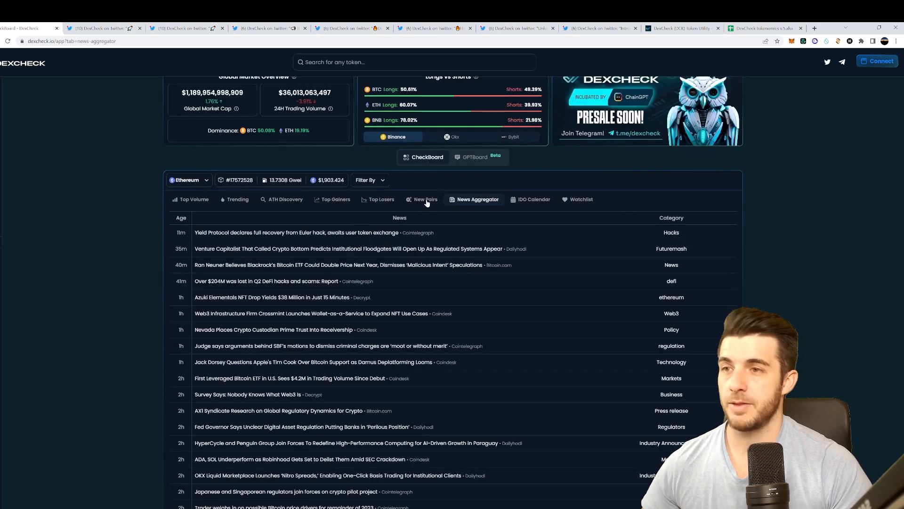
scroll(down, 3)
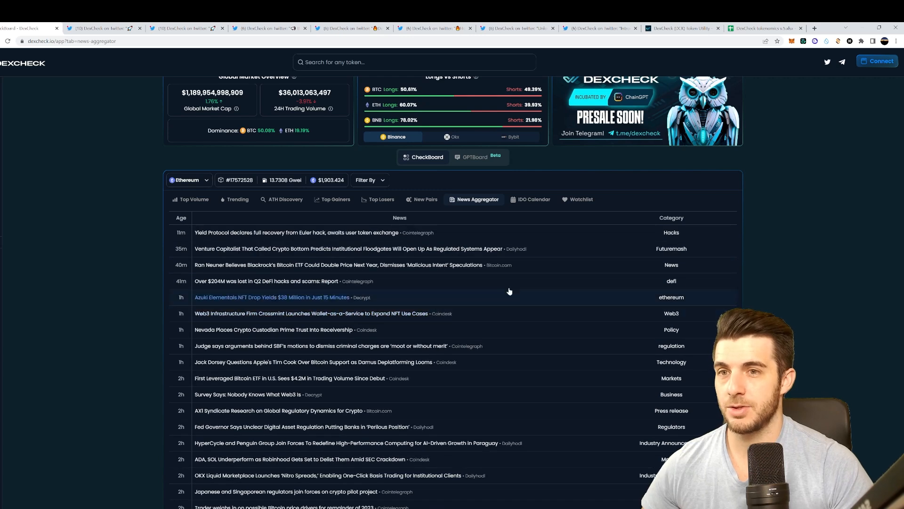
mouse_move(535, 216)
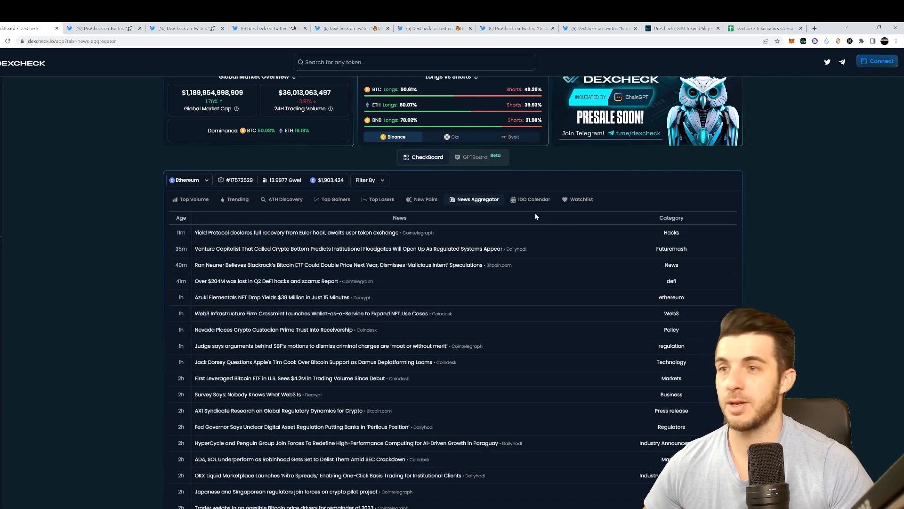
mouse_move(141, 116)
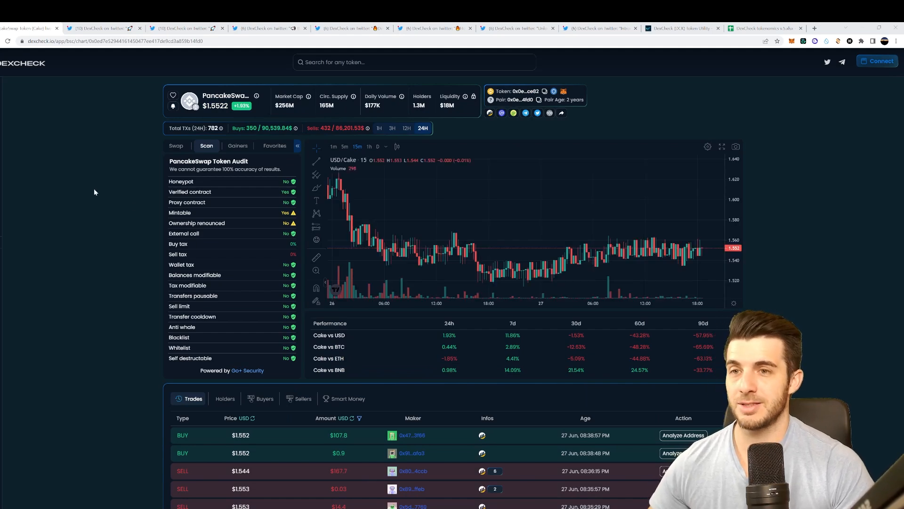
mouse_move(396, 146)
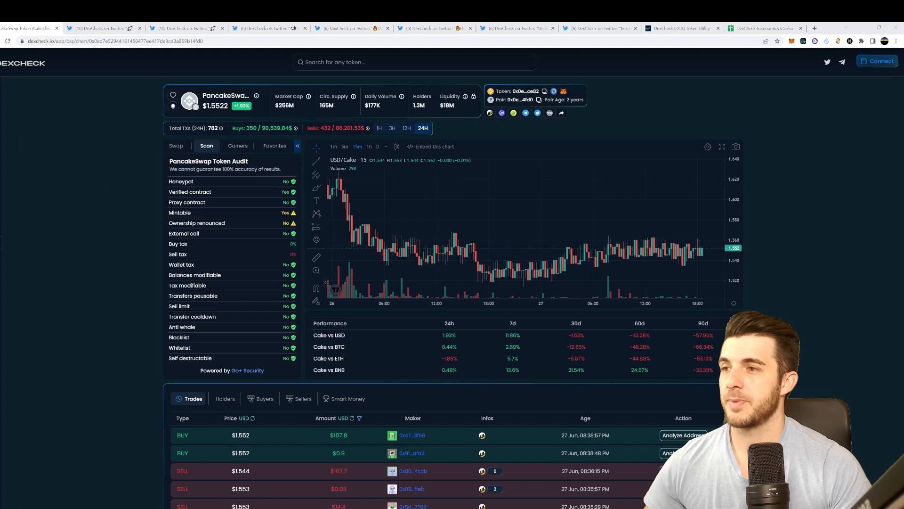
Search tokens for contract address 0x6f3c0d29e27bd76b45063ec6f4641f07f260ae5a.
click(414, 62)
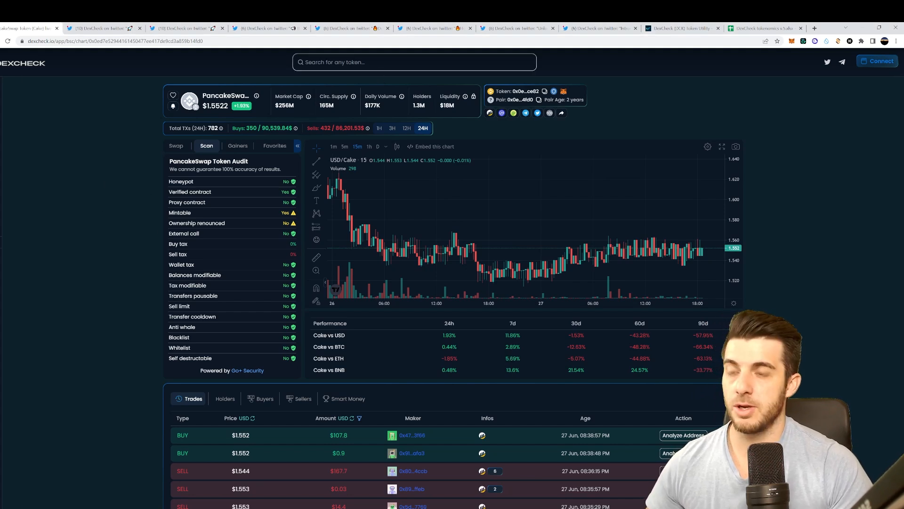
click(414, 62)
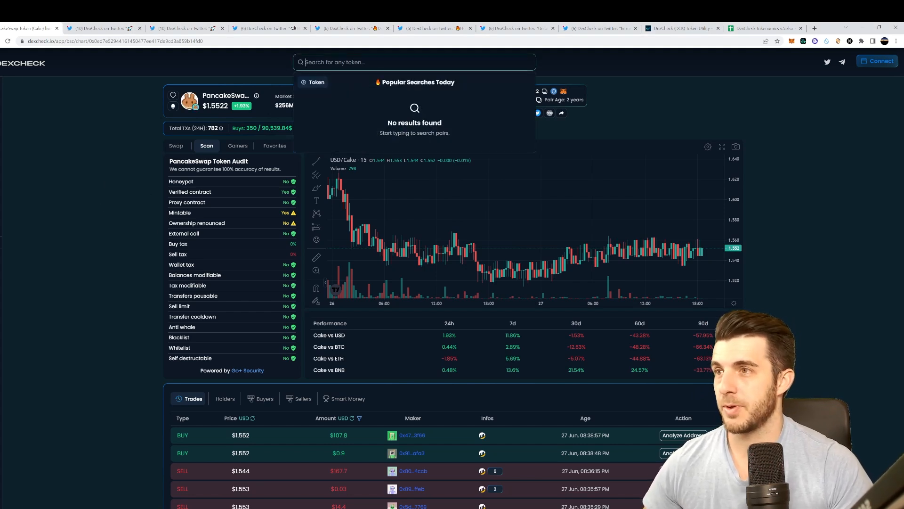
text(0x6f3c0d29e27bd76b45063ec6f4641f07f260ae5a)
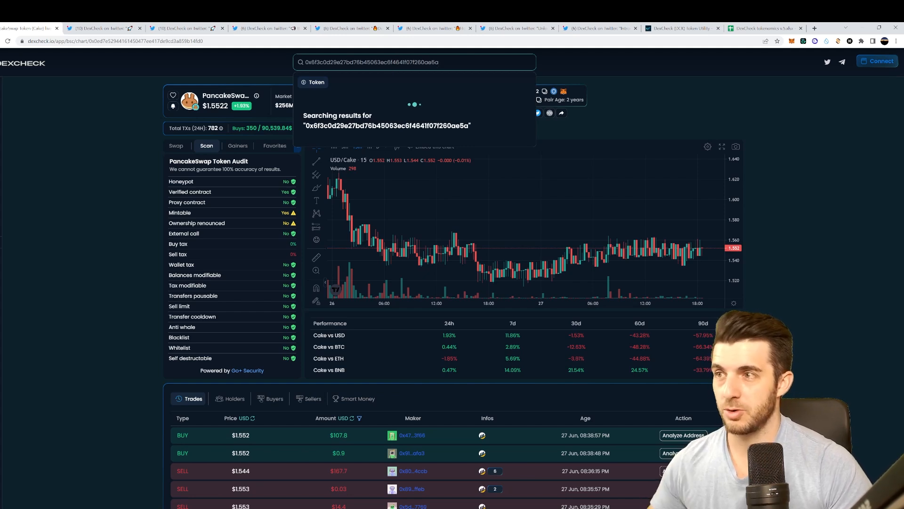
mouse_move(405, 85)
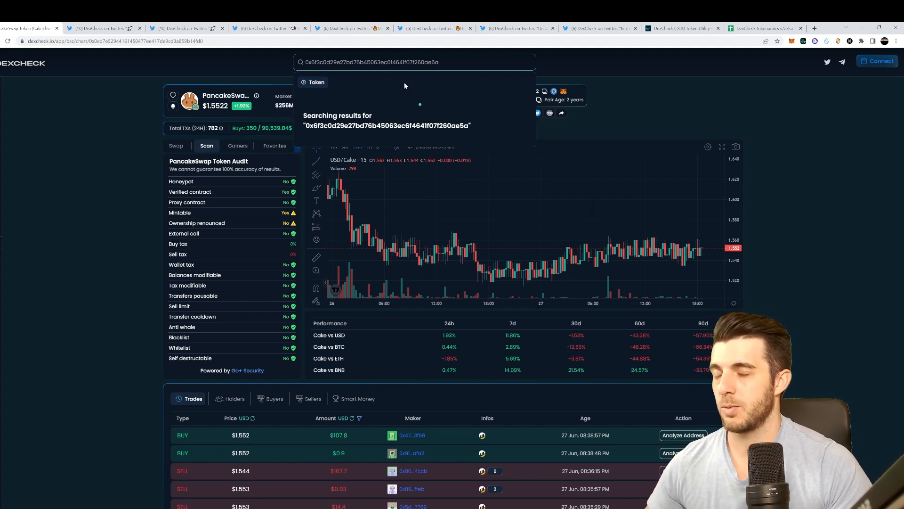
mouse_move(410, 86)
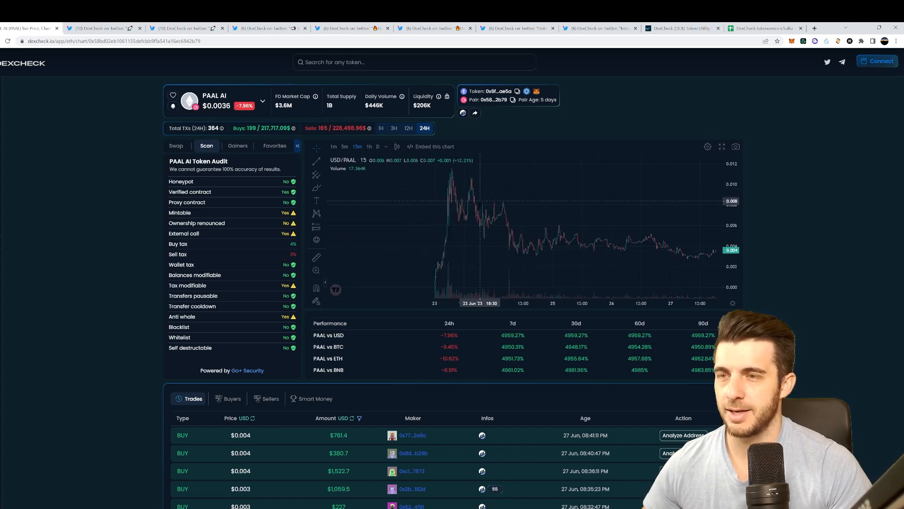
mouse_move(527, 218)
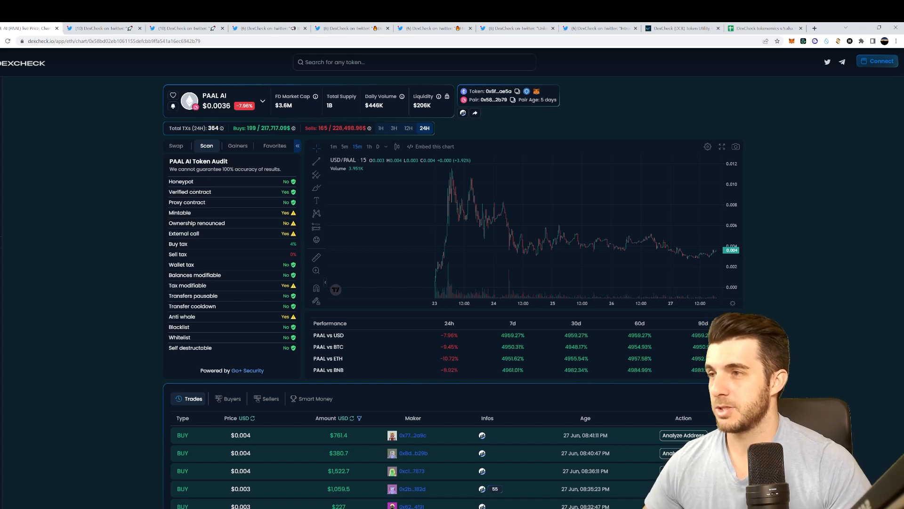
mouse_move(196, 180)
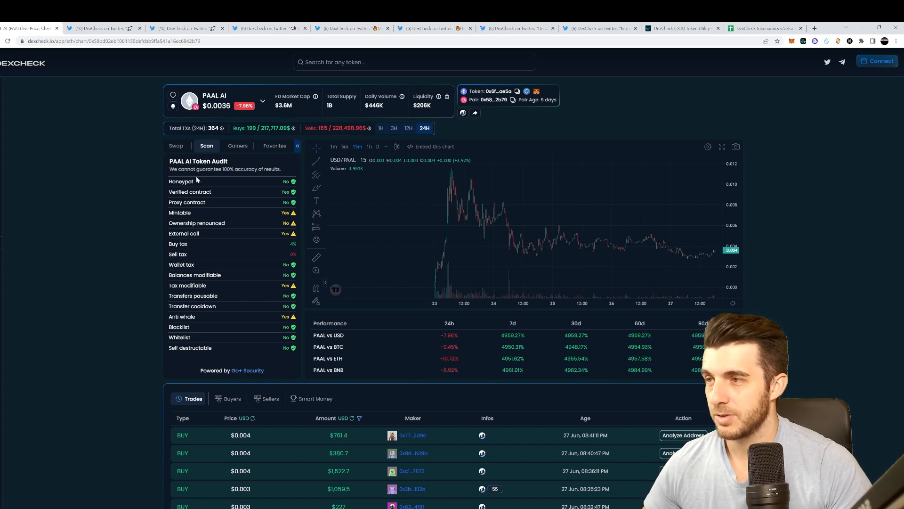
mouse_move(225, 190)
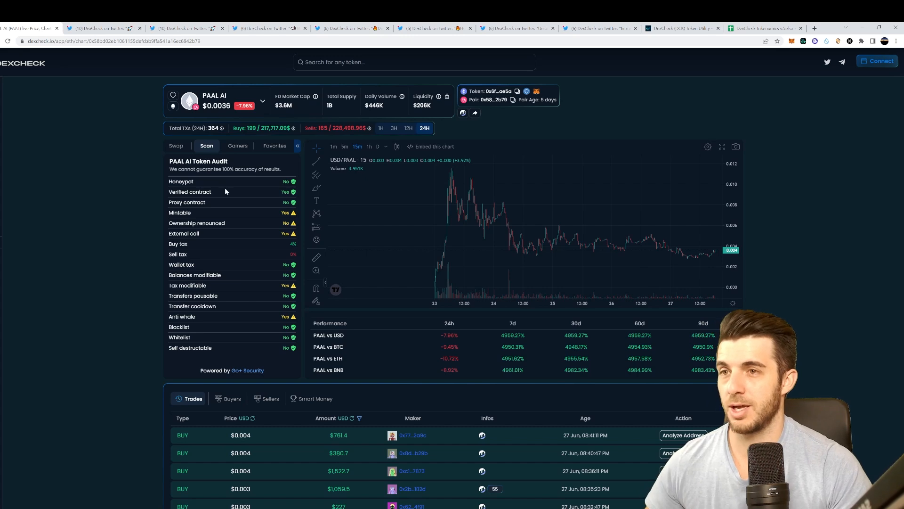
mouse_move(275, 195)
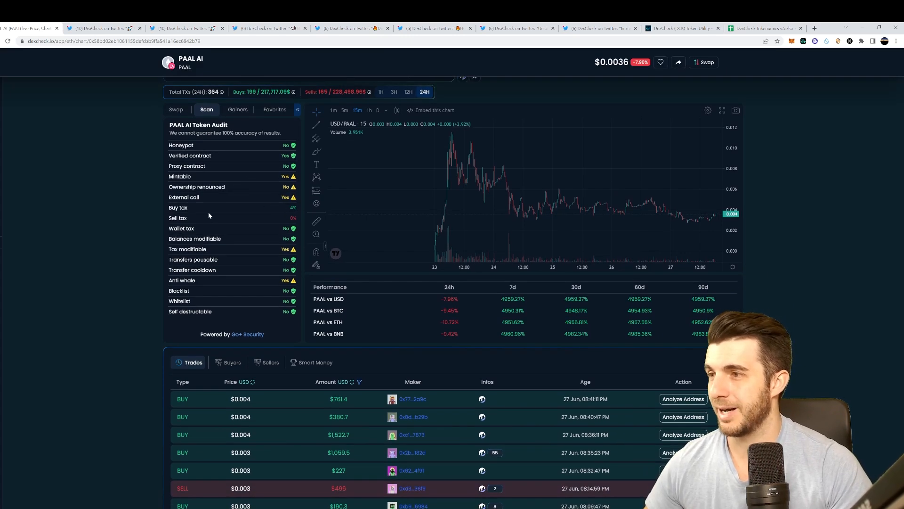
Scroll down the PAAL AI page past the Token Audit panel toward the Trades table.
scroll(down, 3)
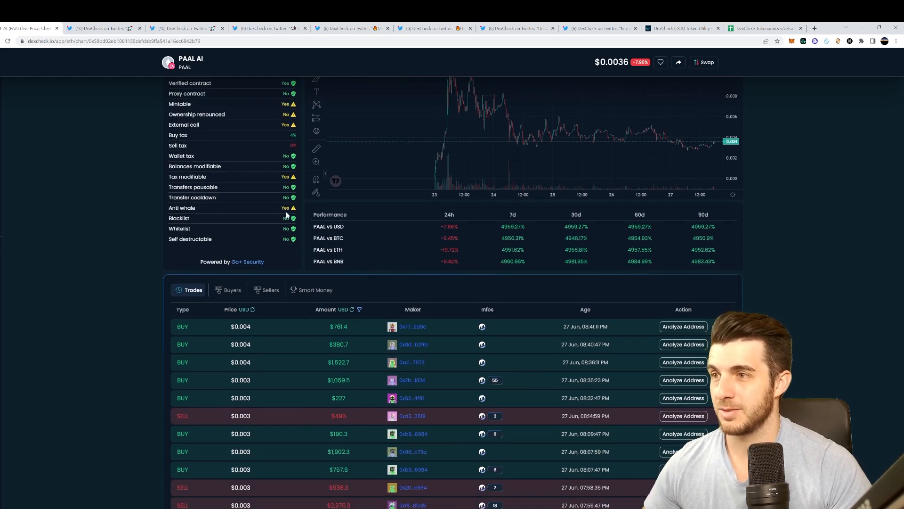
mouse_move(113, 225)
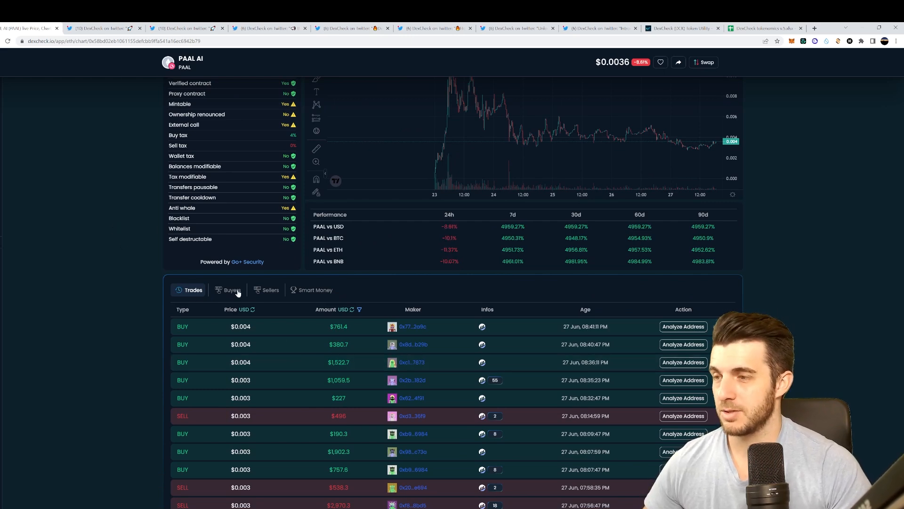
View PAAL AI's Buyers, Sellers and Smart Money lists, then analyze the top-earning wallet.
click(231, 289)
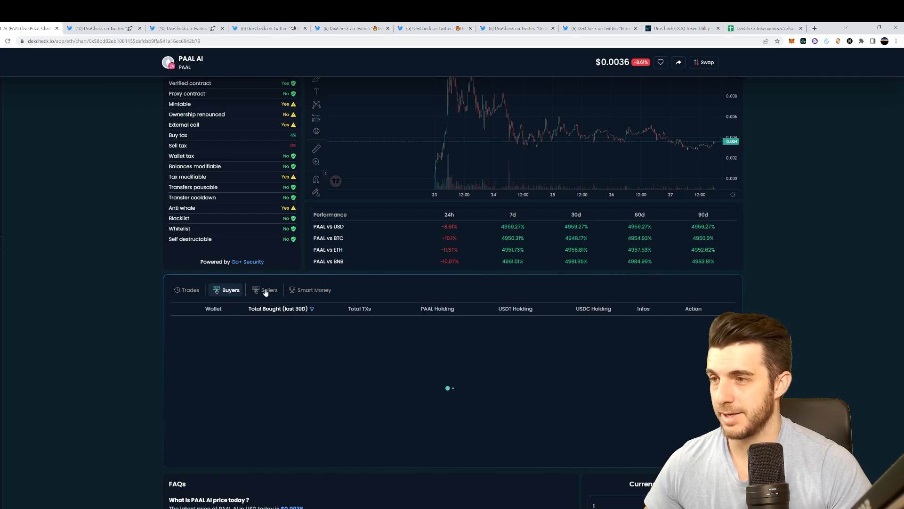
click(269, 289)
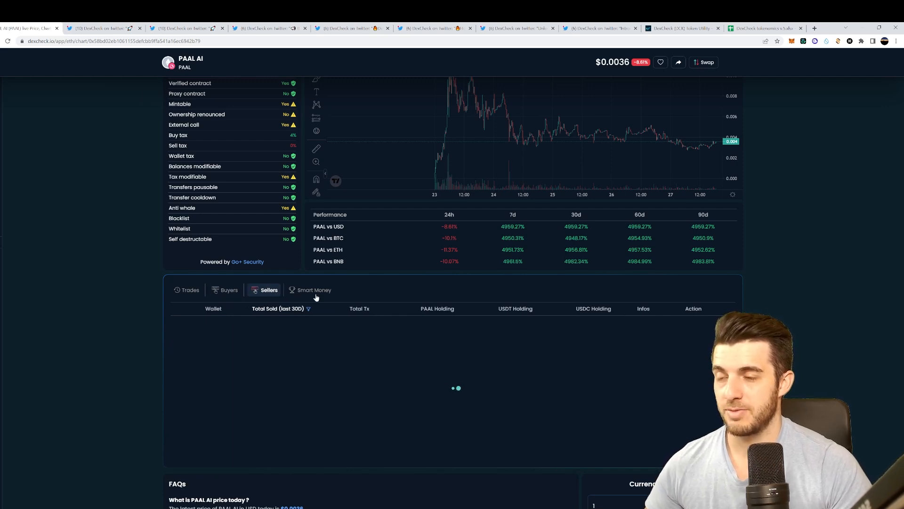
click(314, 289)
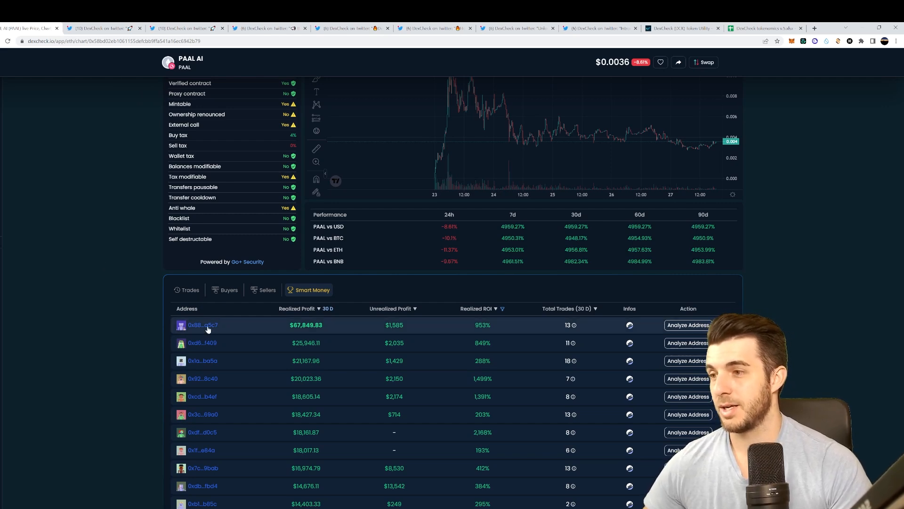
mouse_move(317, 333)
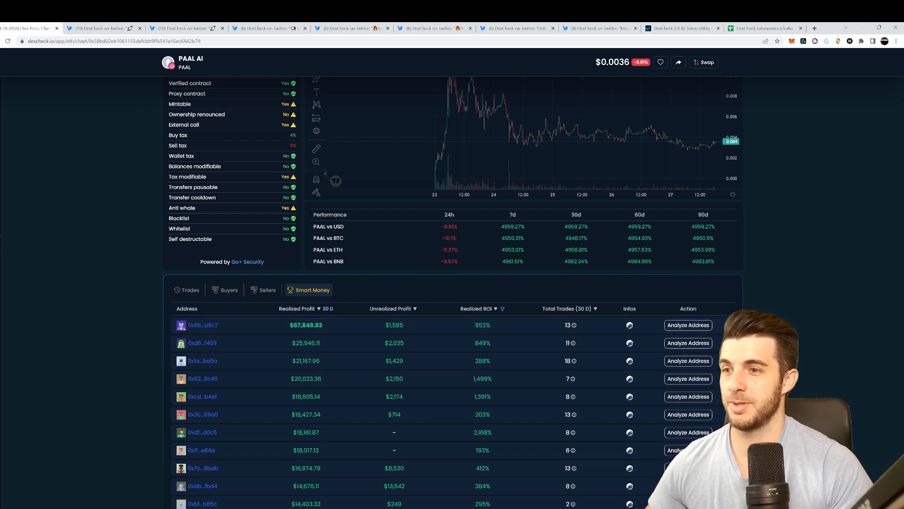
mouse_move(434, 179)
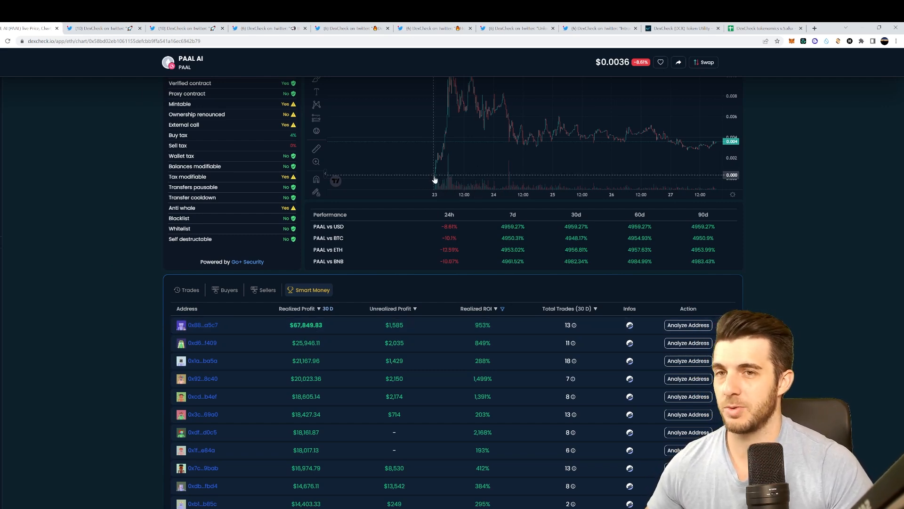
mouse_move(437, 177)
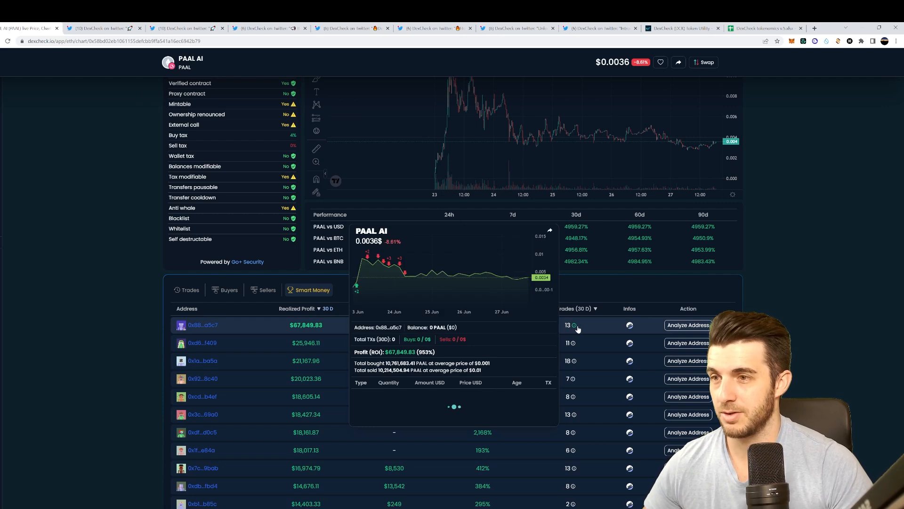
click(688, 325)
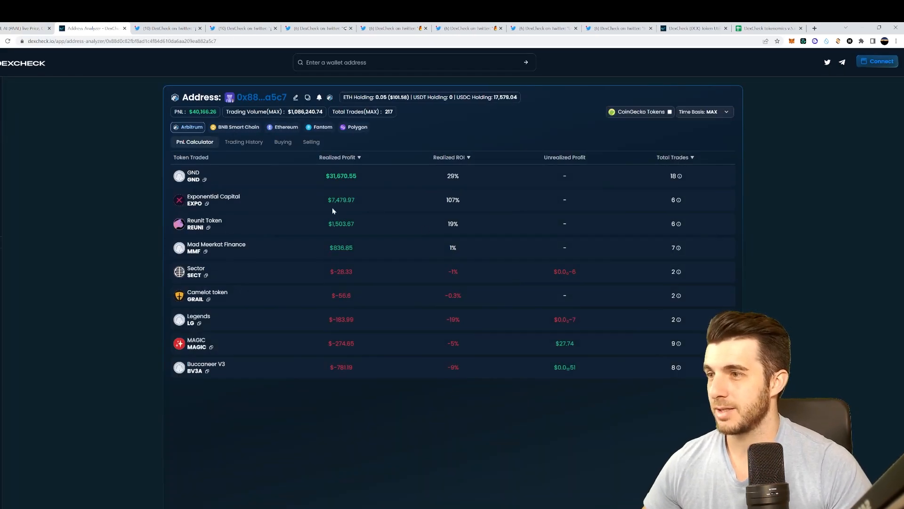
mouse_move(269, 195)
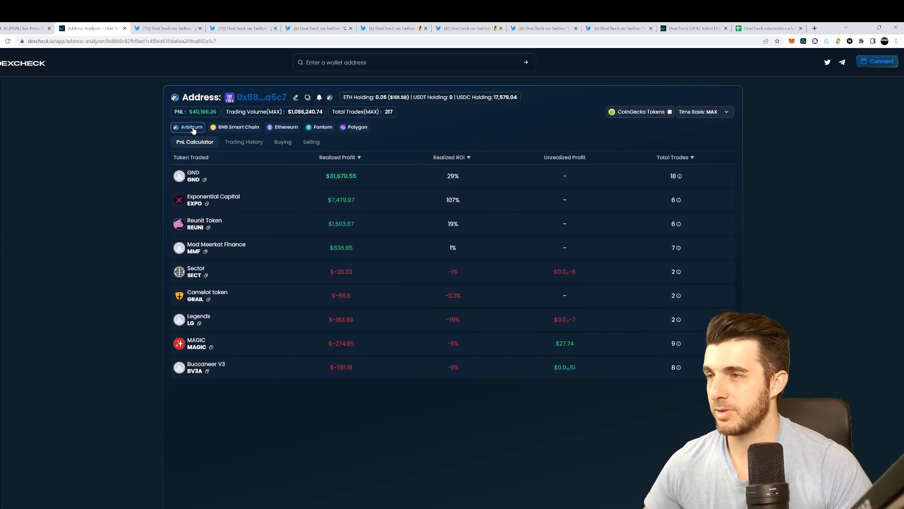
Show the top wallet's Ethereum token profits, then close the Address Analyzer.
click(286, 127)
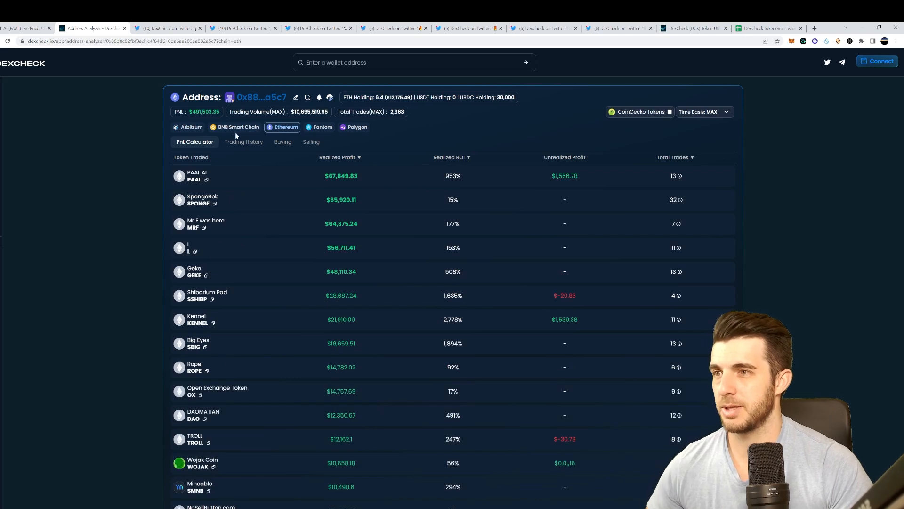
click(197, 175)
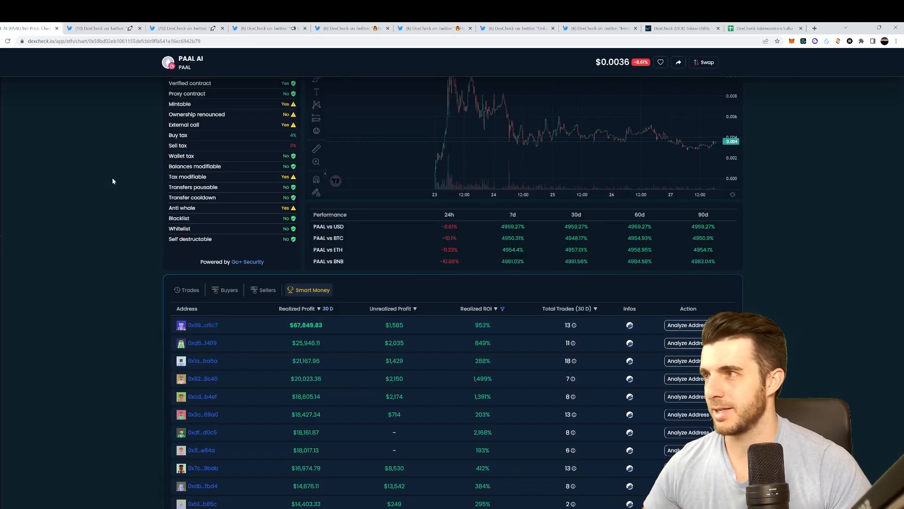
mouse_move(675, 232)
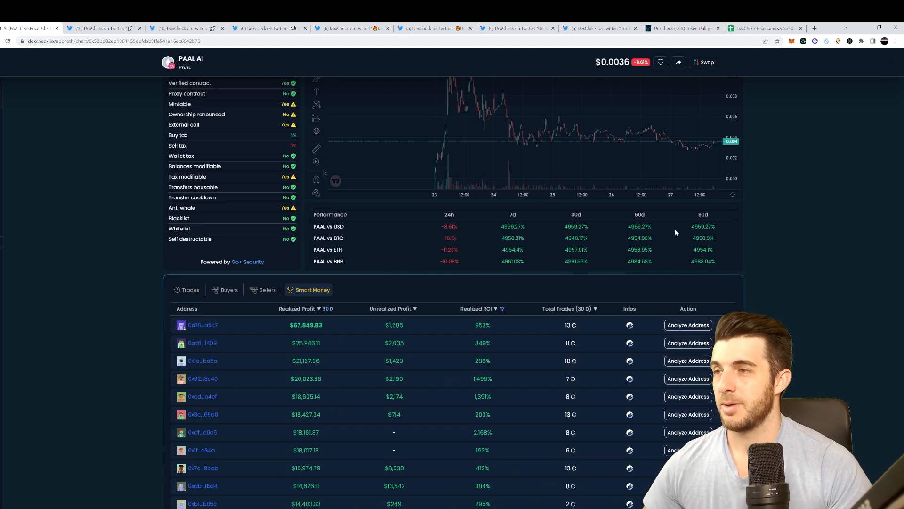
Scroll to the top of PAAL AI's page to see market cap, supply and liquidity.
scroll(up, 3)
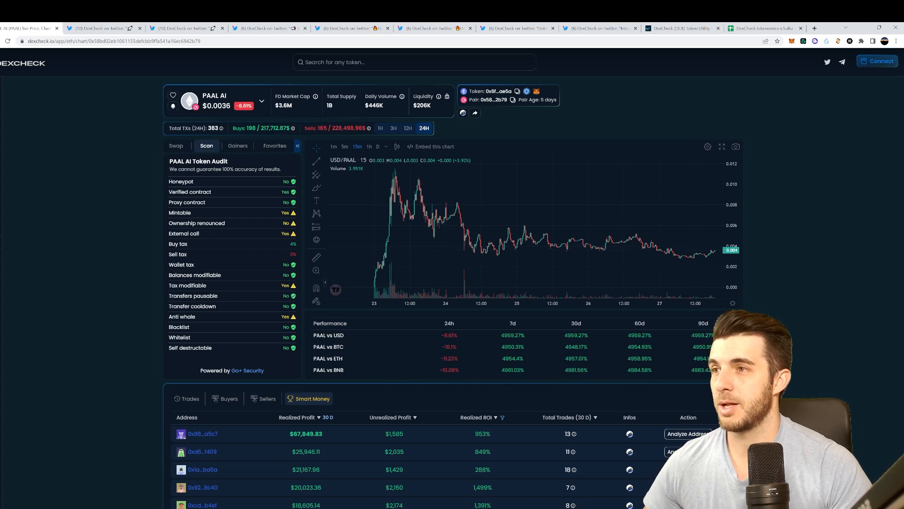
mouse_move(315, 96)
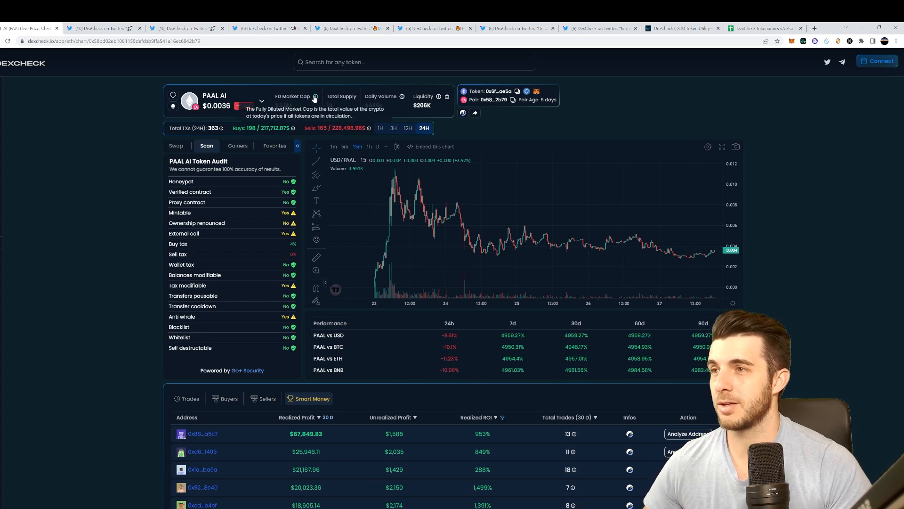
mouse_move(401, 96)
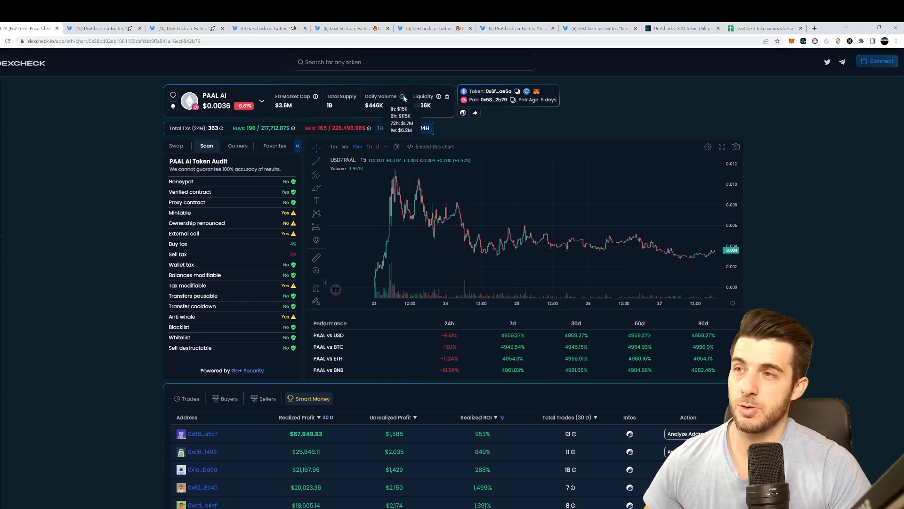
mouse_move(407, 98)
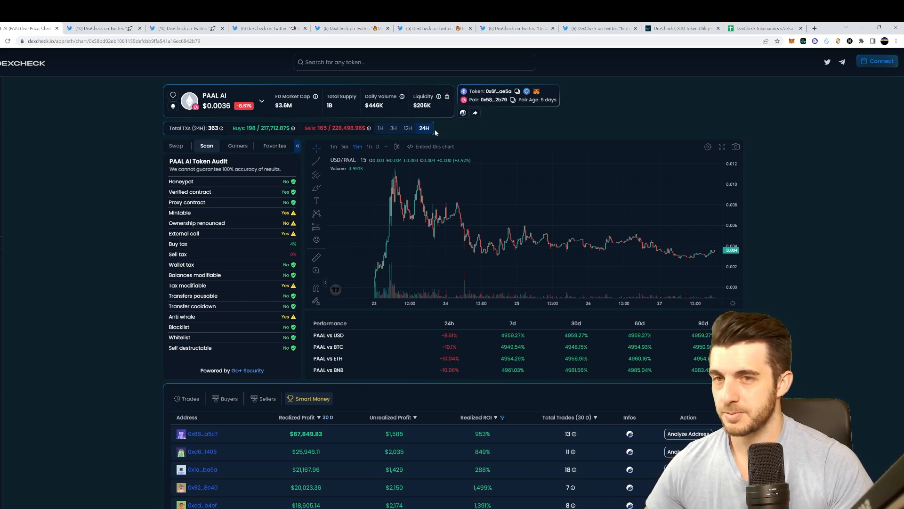
mouse_move(108, 175)
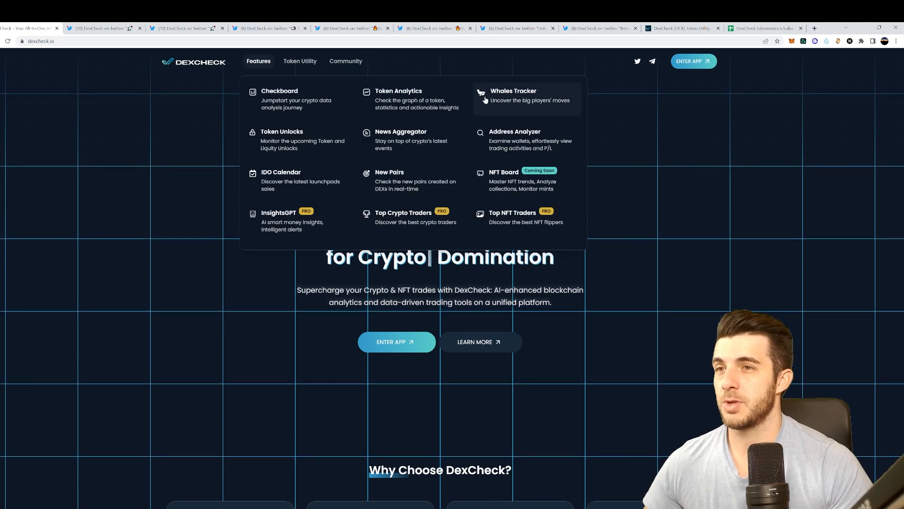
Open Whales Tracker on Ethereum with the size filter set to >100k instead of >10k.
click(513, 95)
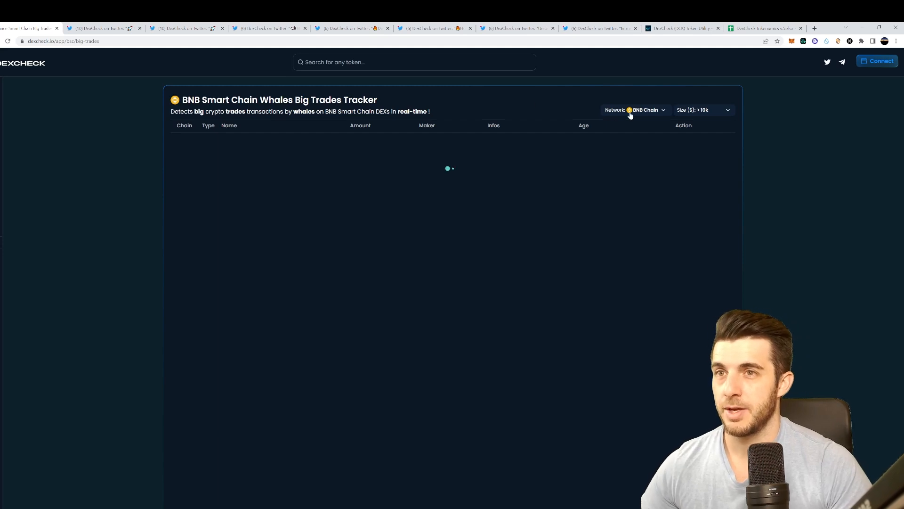
click(634, 110)
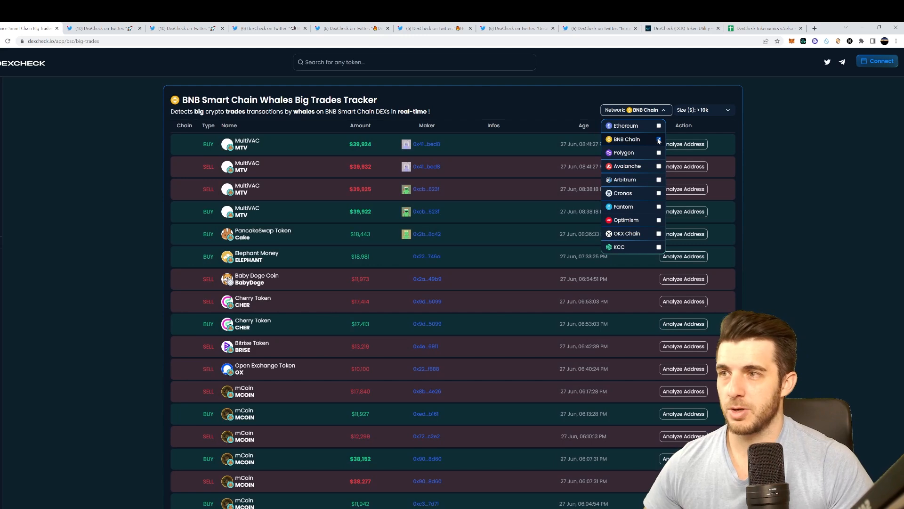
click(626, 126)
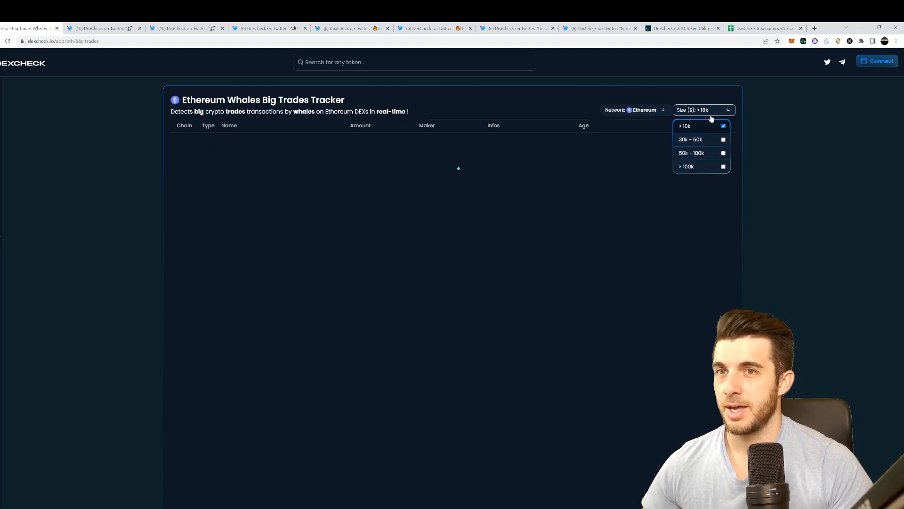
click(723, 167)
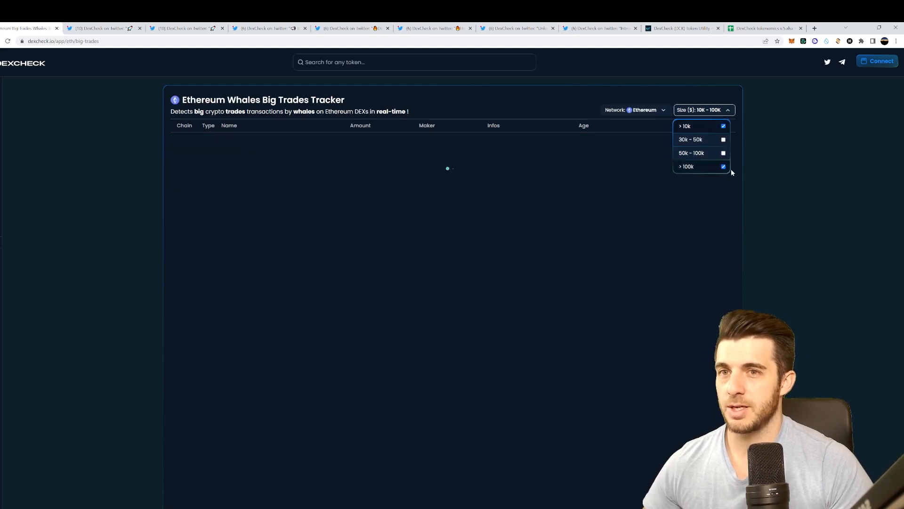
click(724, 125)
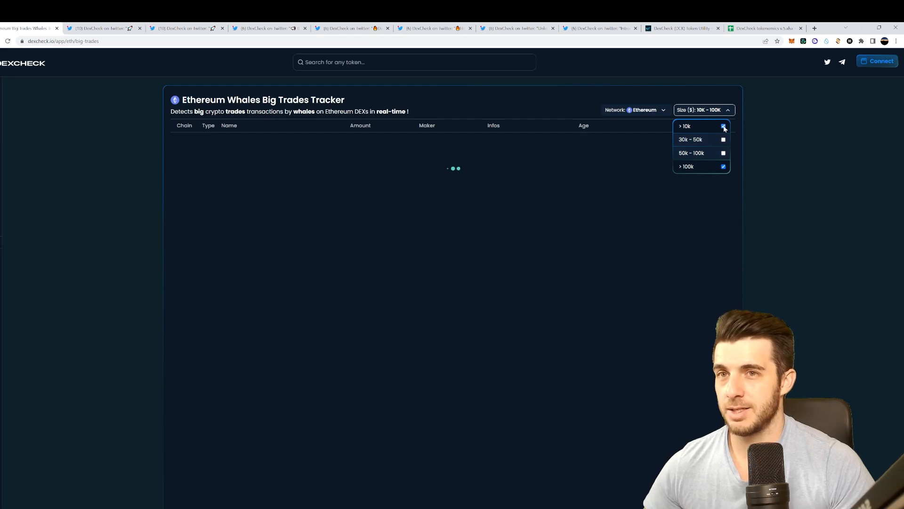
click(724, 126)
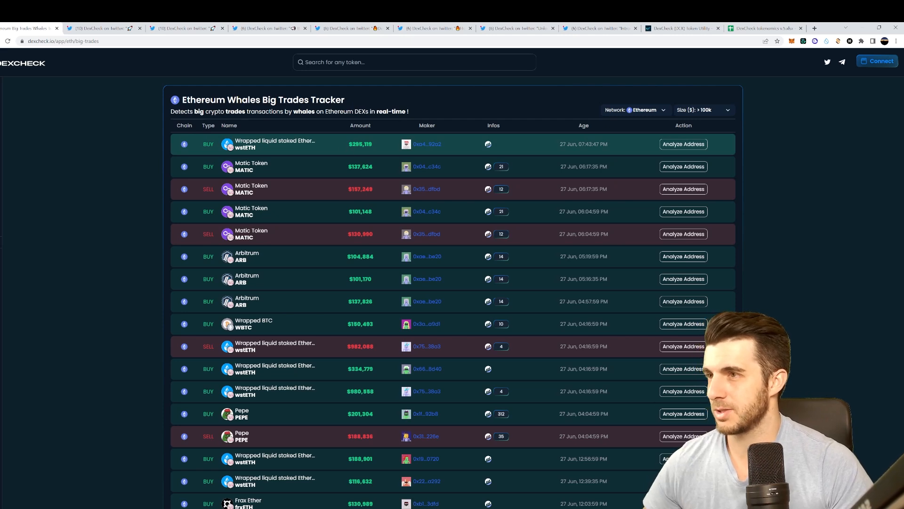
mouse_move(359, 203)
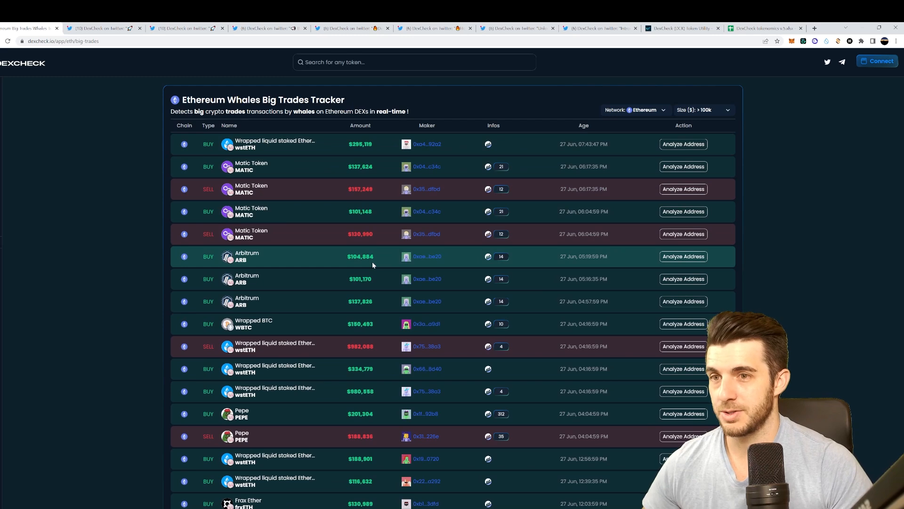
mouse_move(588, 160)
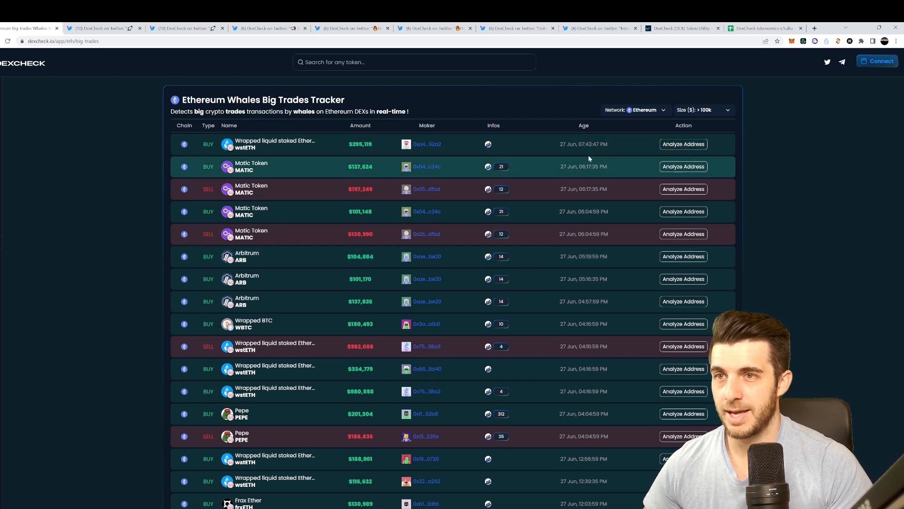
scroll(down, 3)
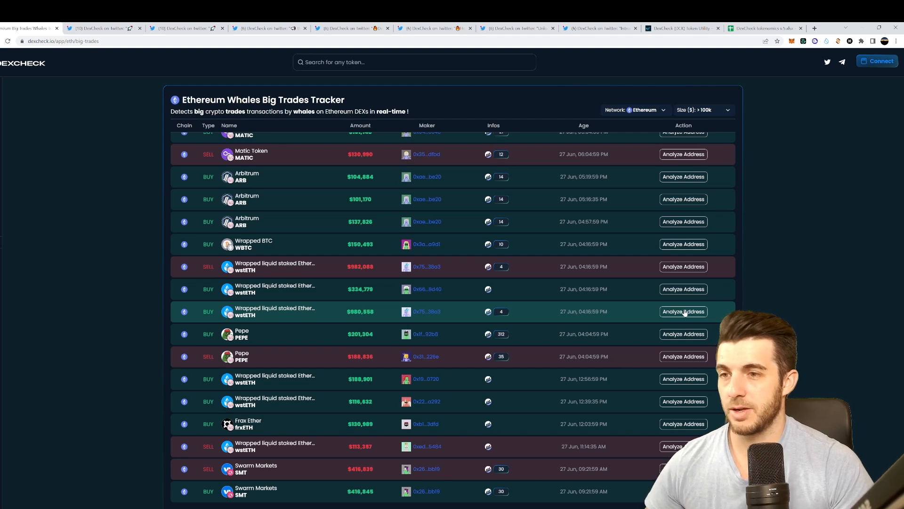
mouse_move(248, 333)
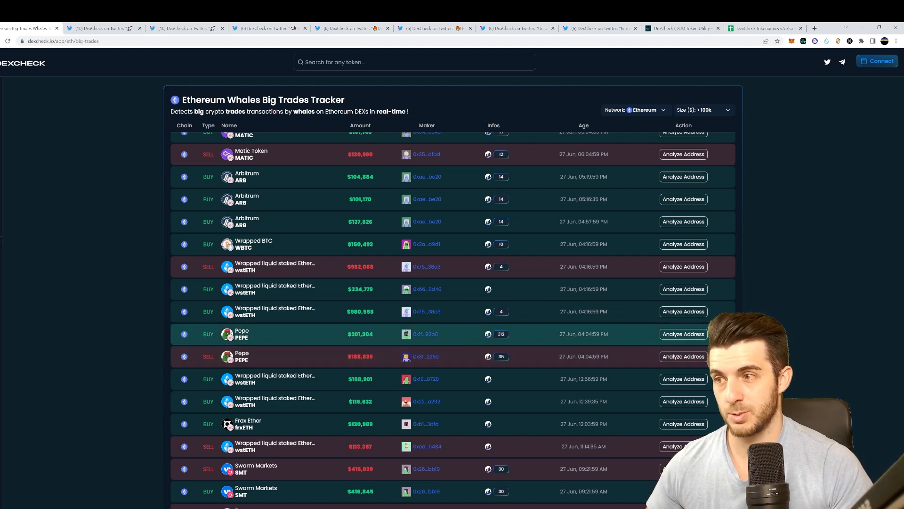
scroll(down, 3)
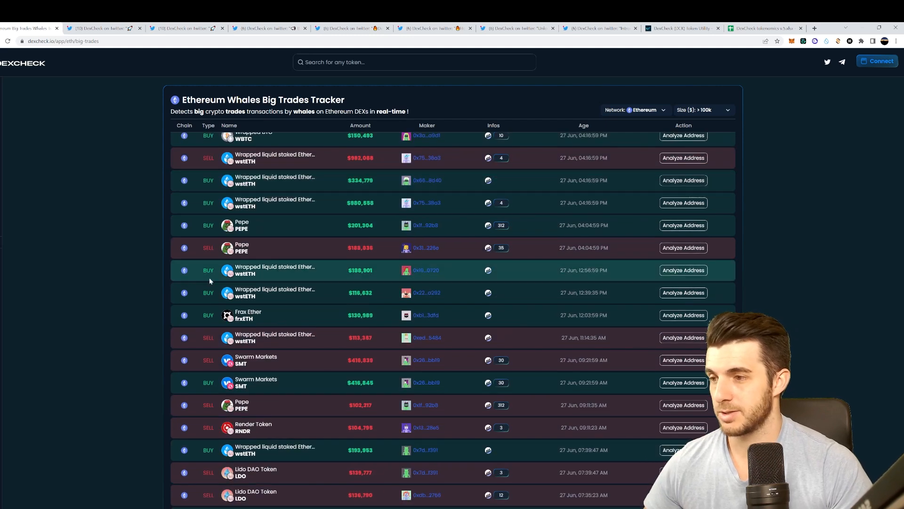
scroll(up, 3)
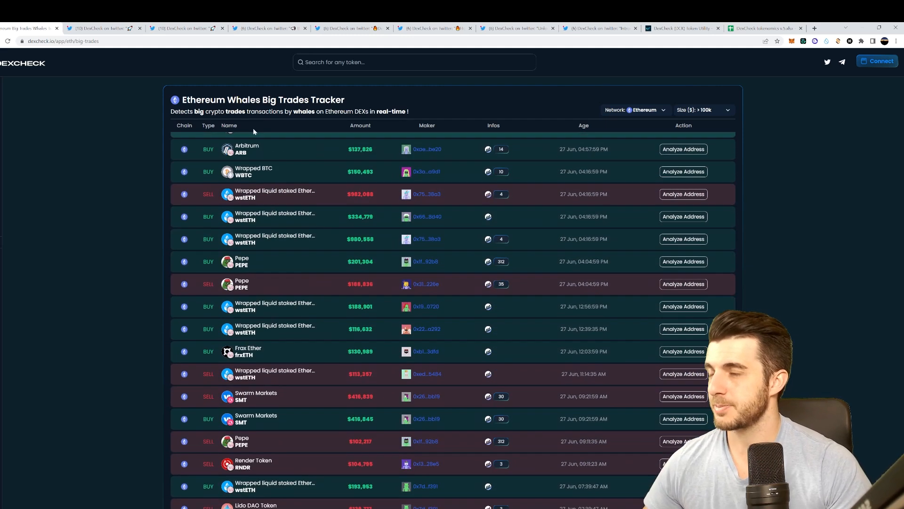
click(23, 63)
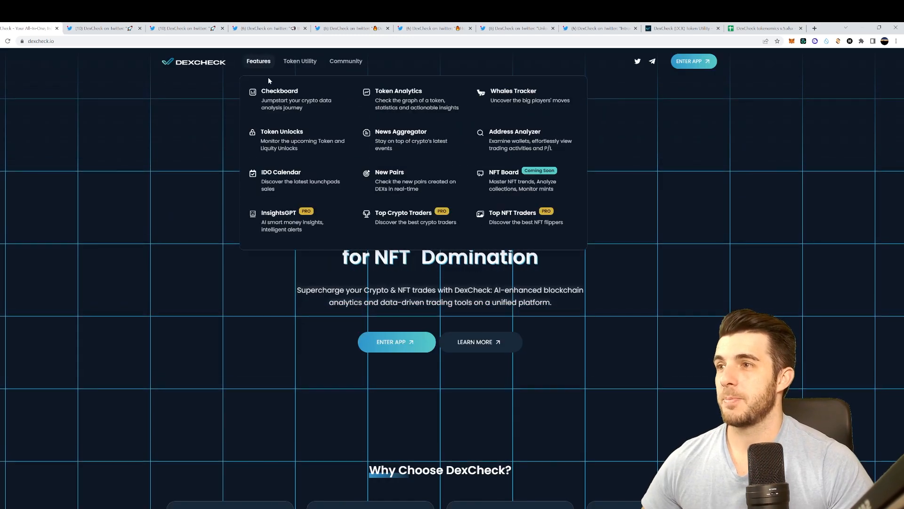
Open Token Unlocks and scroll through the Tokens list of upcoming vesting events.
click(282, 132)
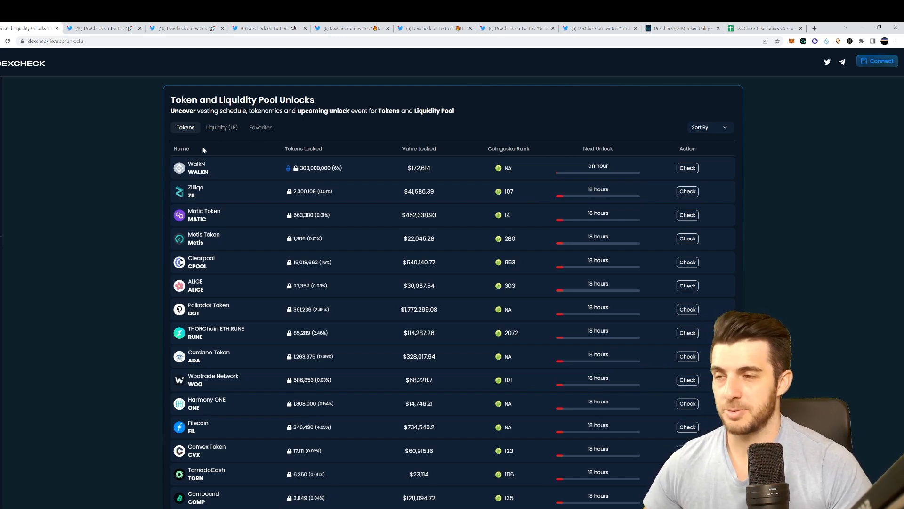
mouse_move(419, 190)
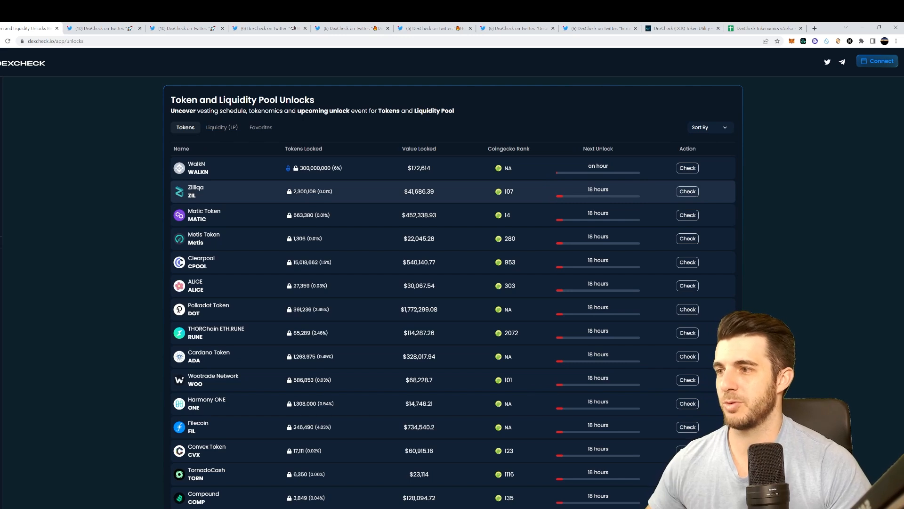
scroll(down, 3)
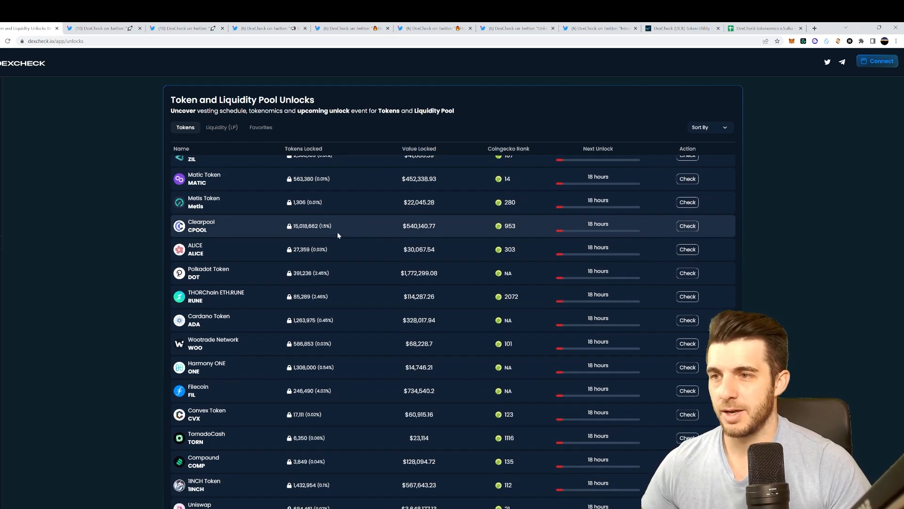
mouse_move(382, 246)
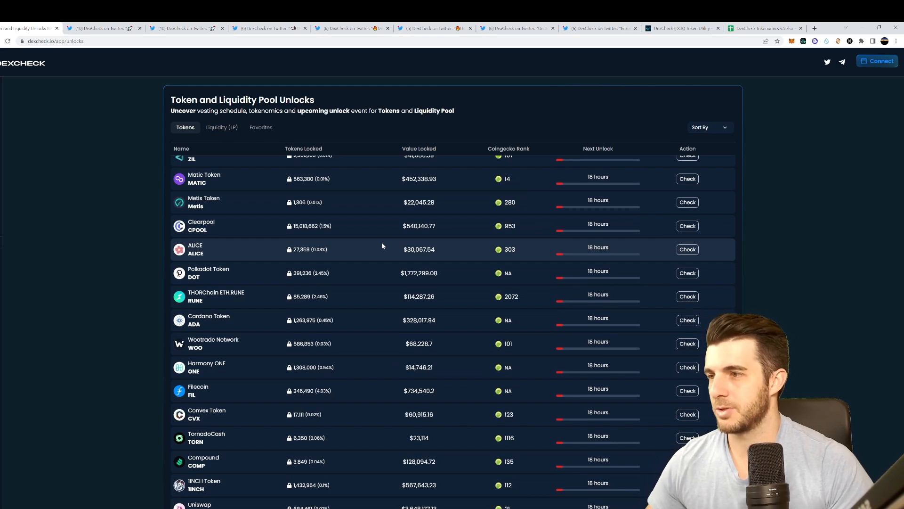
scroll(up, 3)
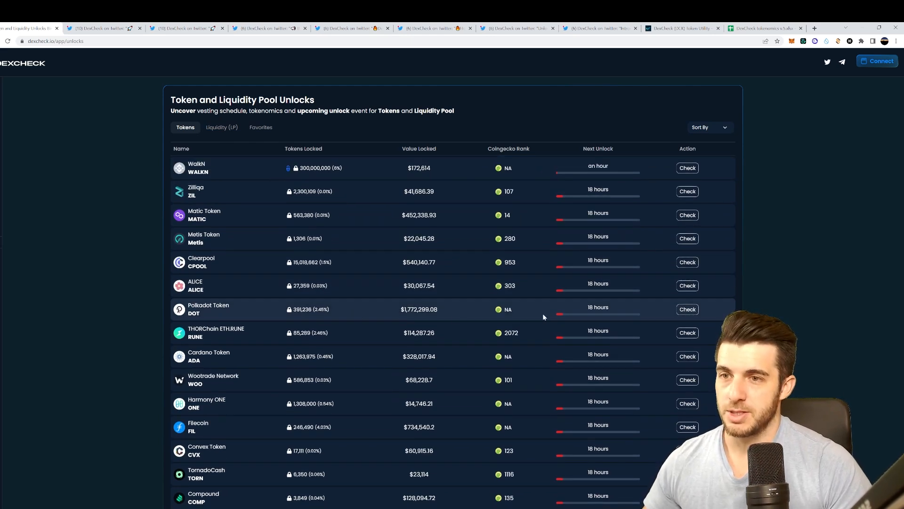
mouse_move(448, 307)
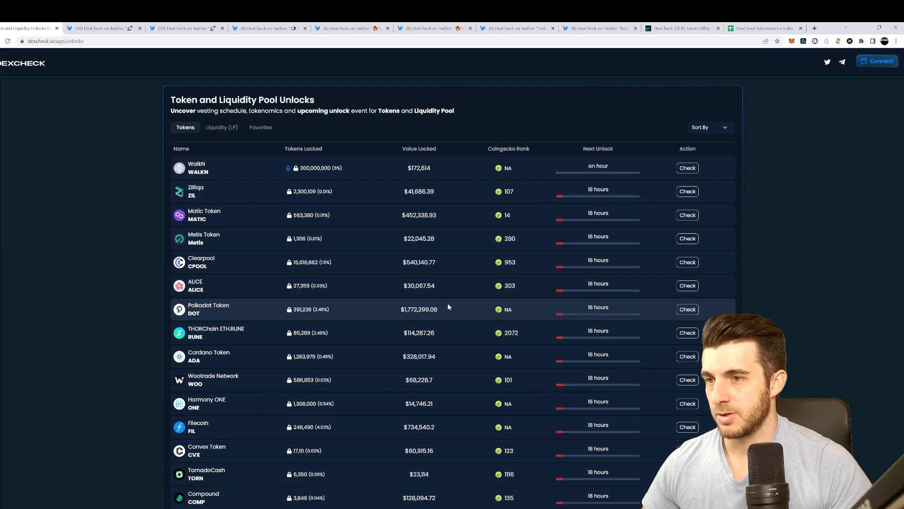
mouse_move(447, 307)
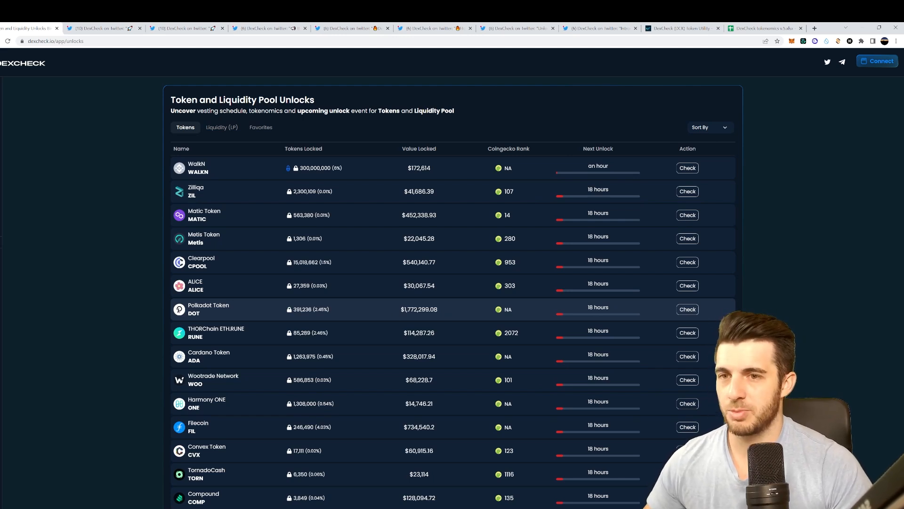
scroll(down, 3)
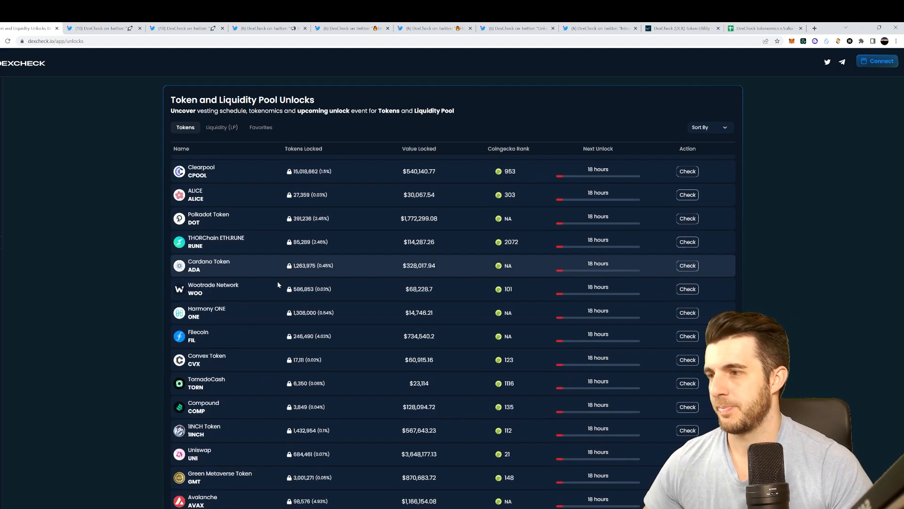
scroll(down, 3)
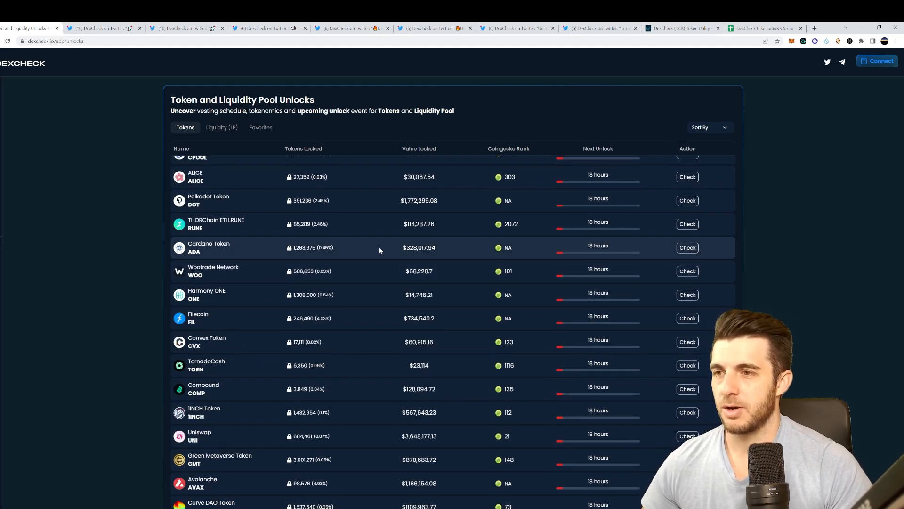
scroll(up, 3)
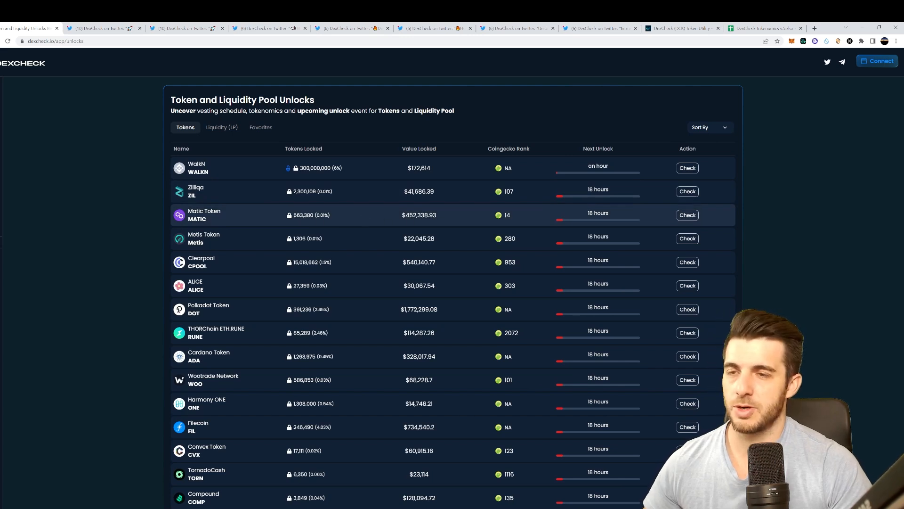
scroll(down, 3)
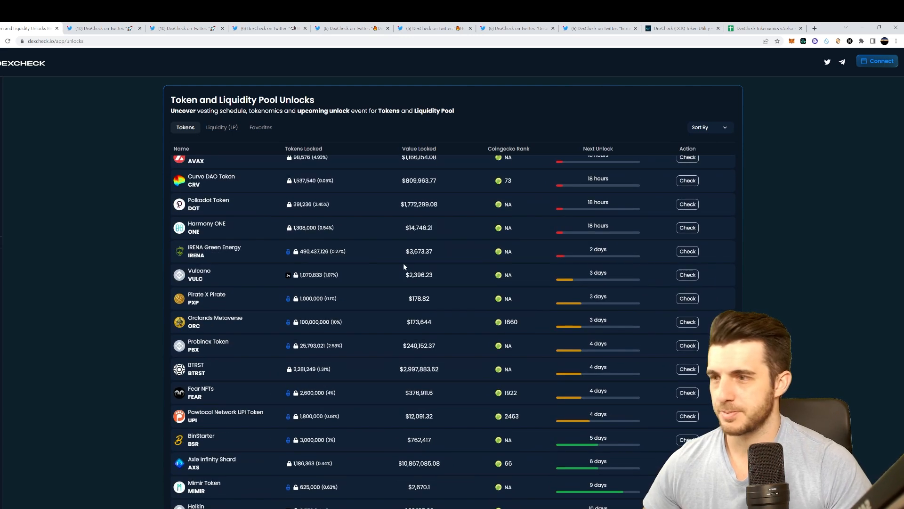
scroll(down, 3)
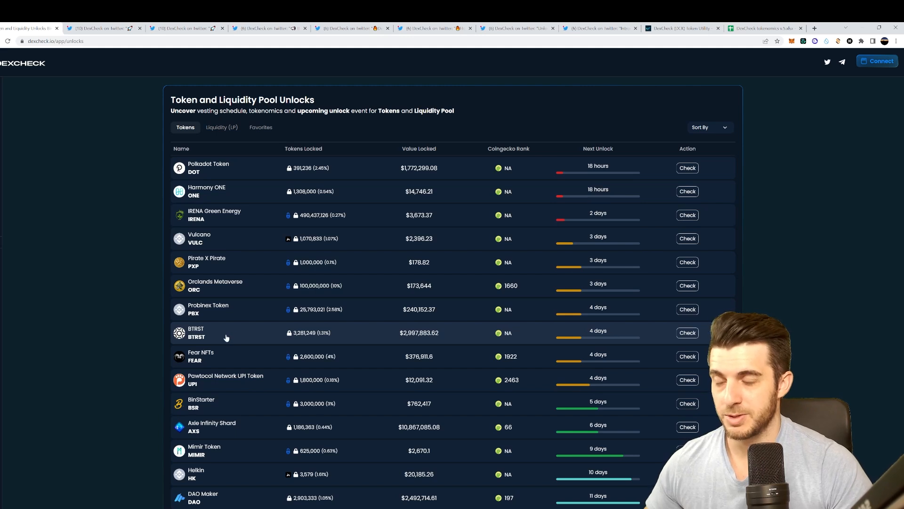
scroll(down, 3)
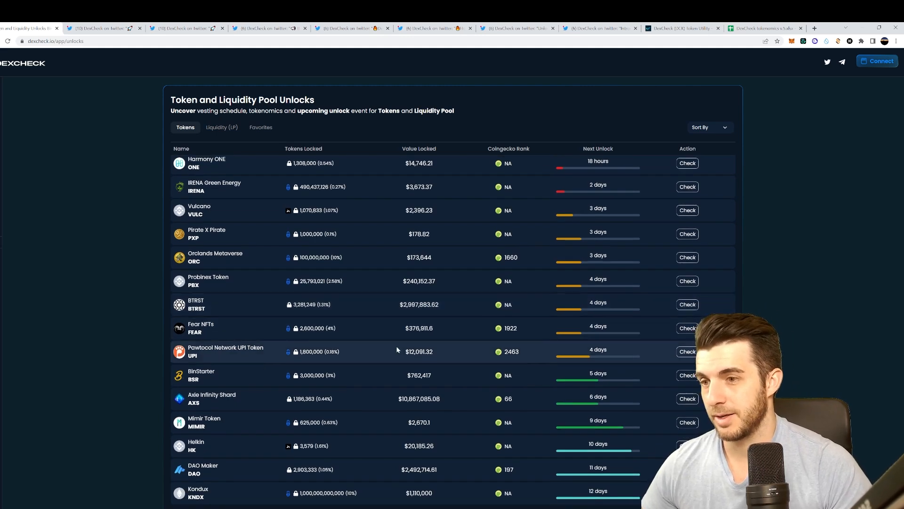
mouse_move(220, 402)
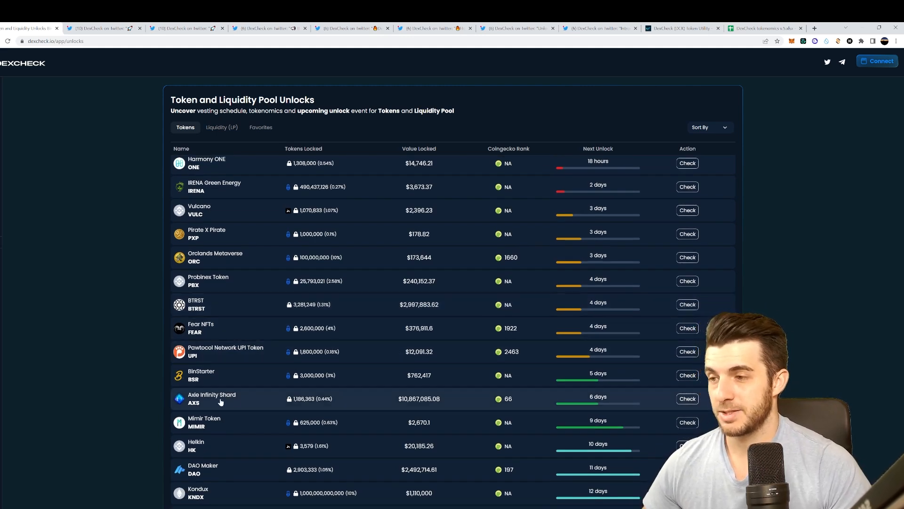
scroll(down, 3)
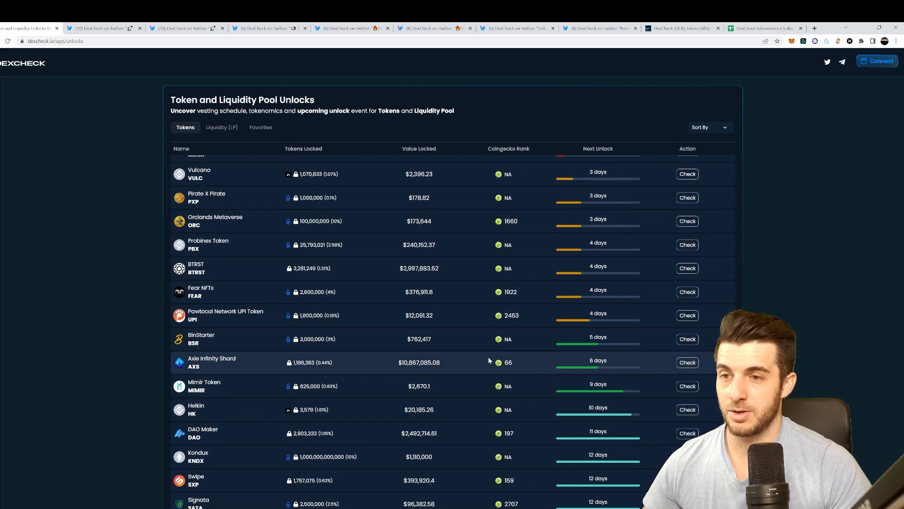
scroll(down, 3)
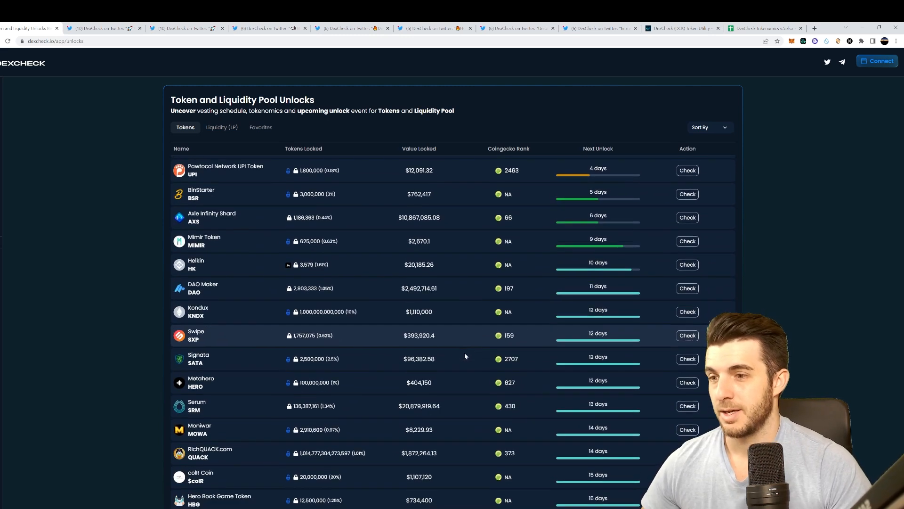
scroll(down, 3)
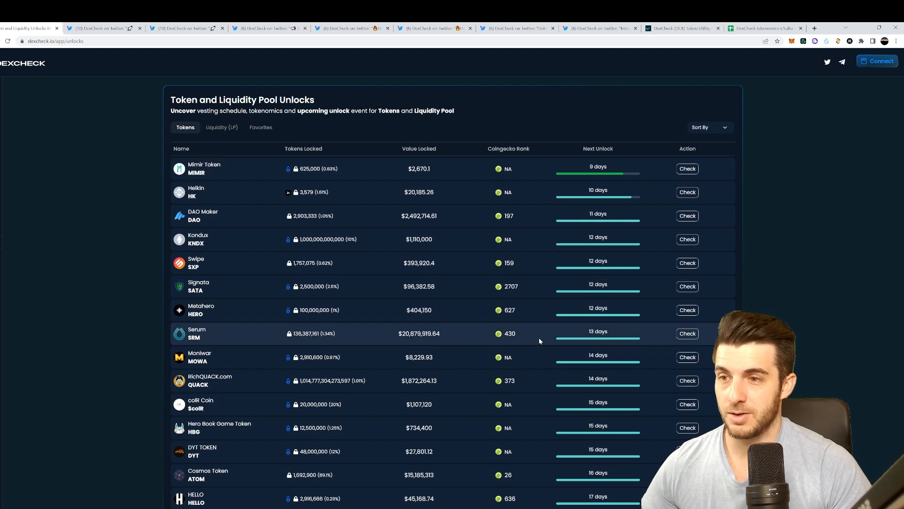
scroll(down, 3)
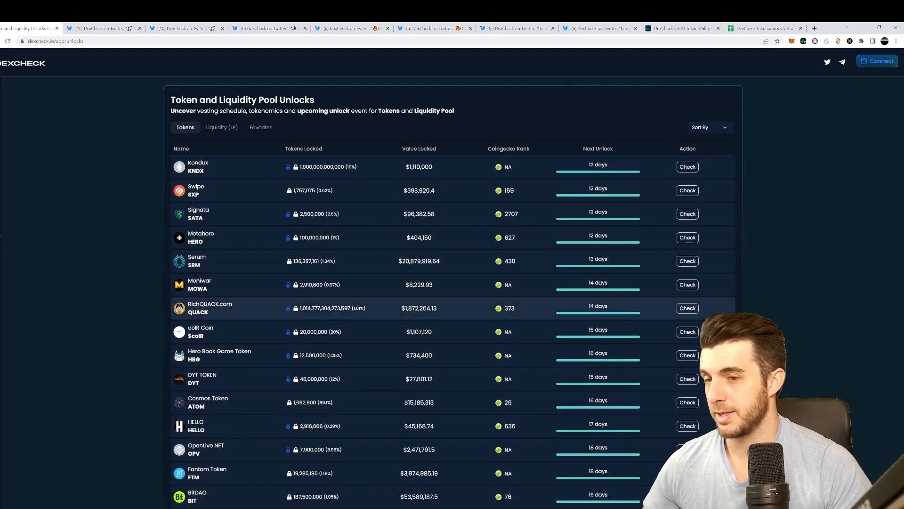
scroll(down, 3)
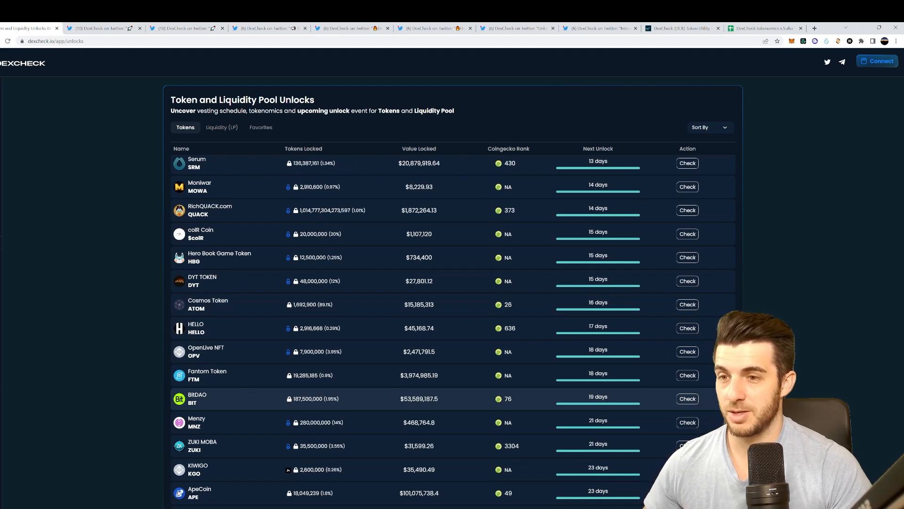
scroll(down, 3)
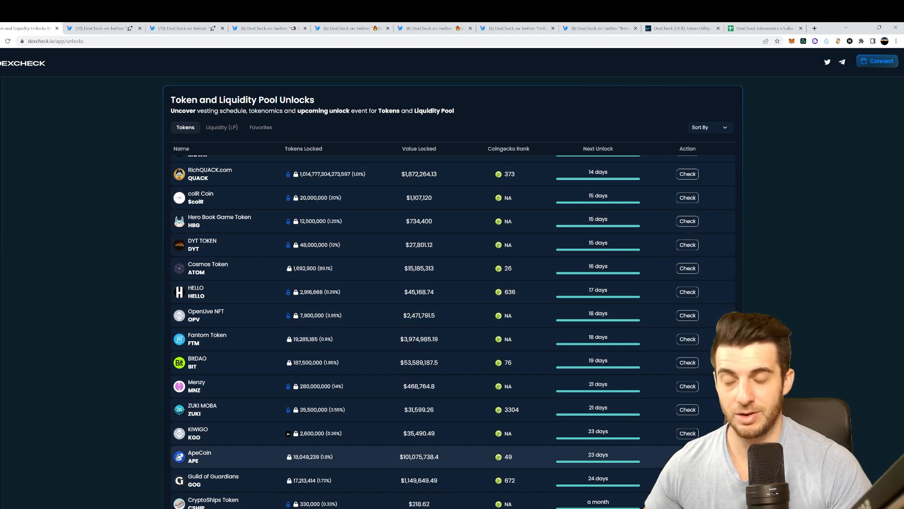
scroll(down, 3)
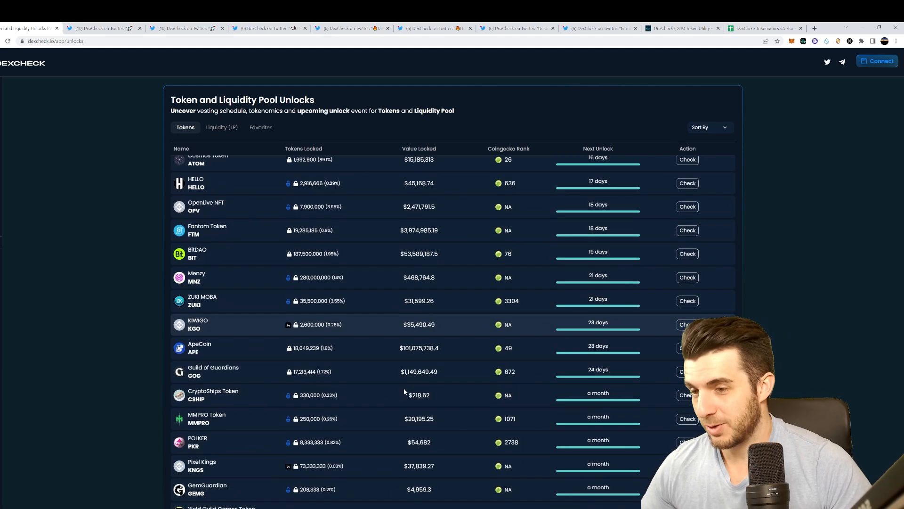
scroll(up, 3)
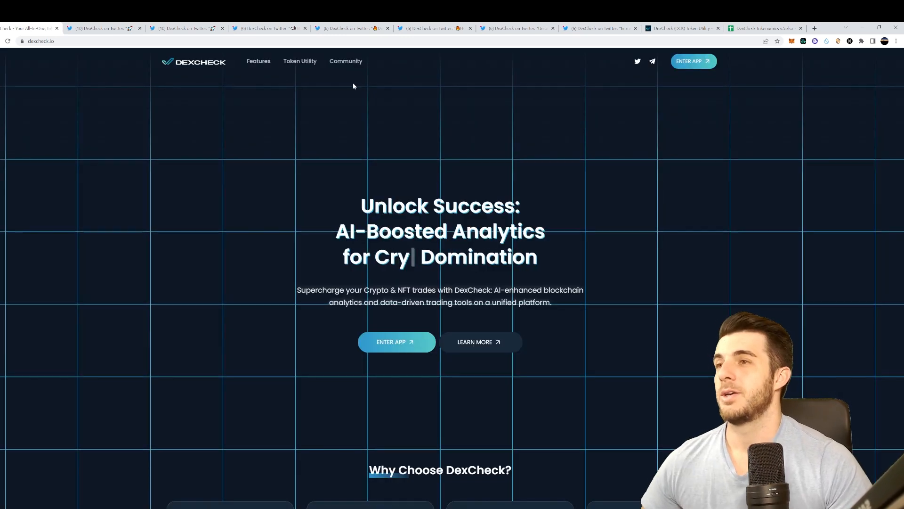
Expand the homepage Features menu listing Token Unlocks, News Aggregator and New Pairs.
click(259, 61)
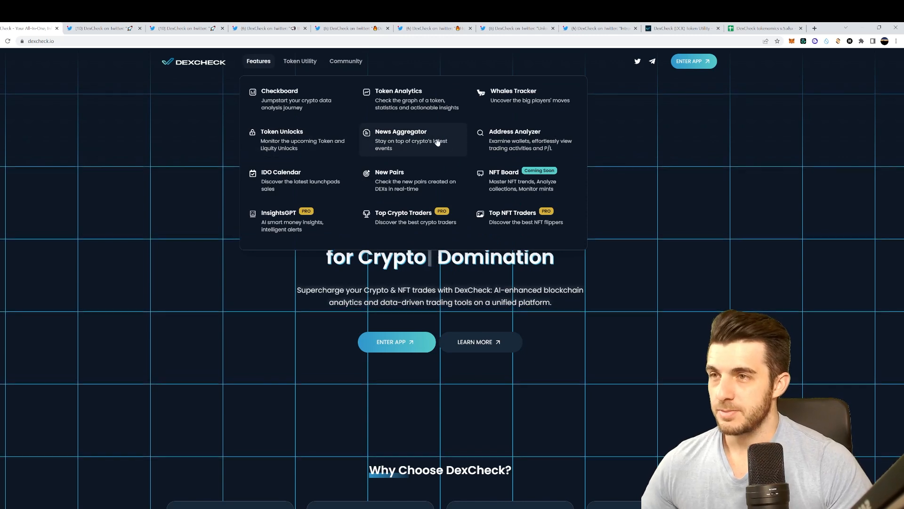
mouse_move(493, 143)
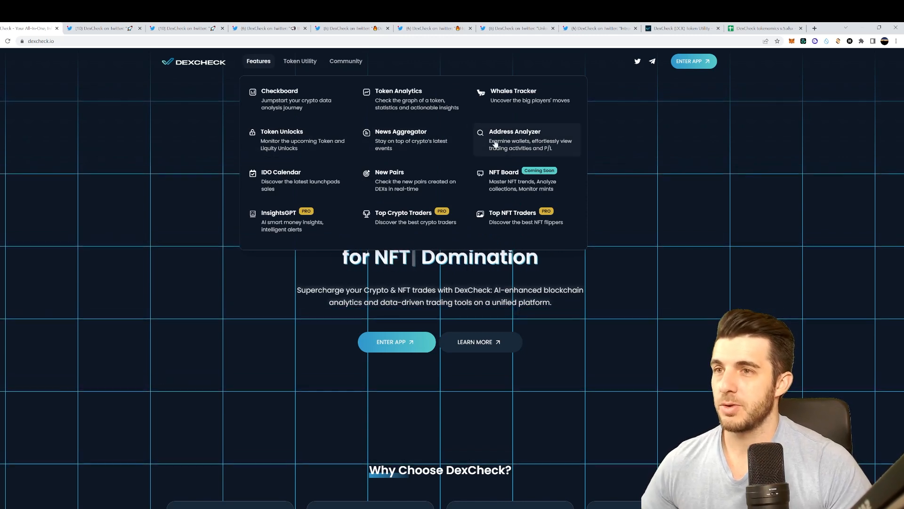
mouse_move(494, 142)
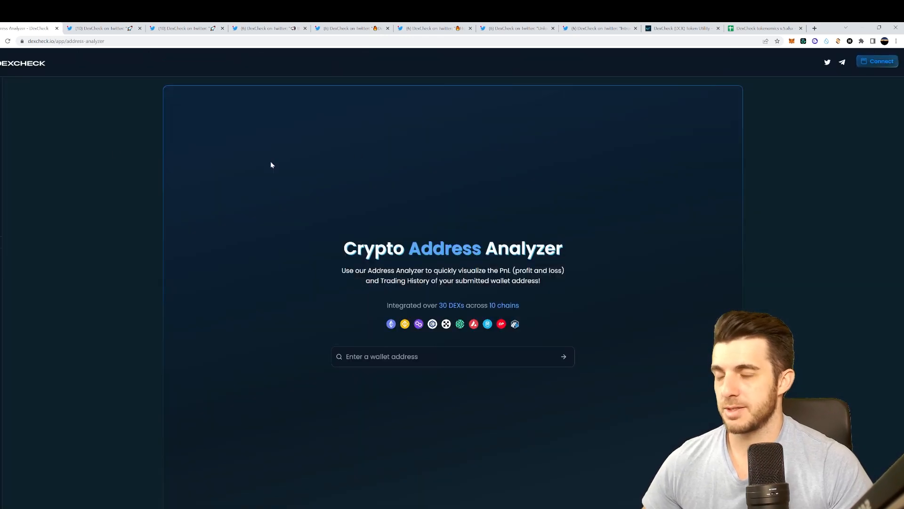
mouse_move(122, 144)
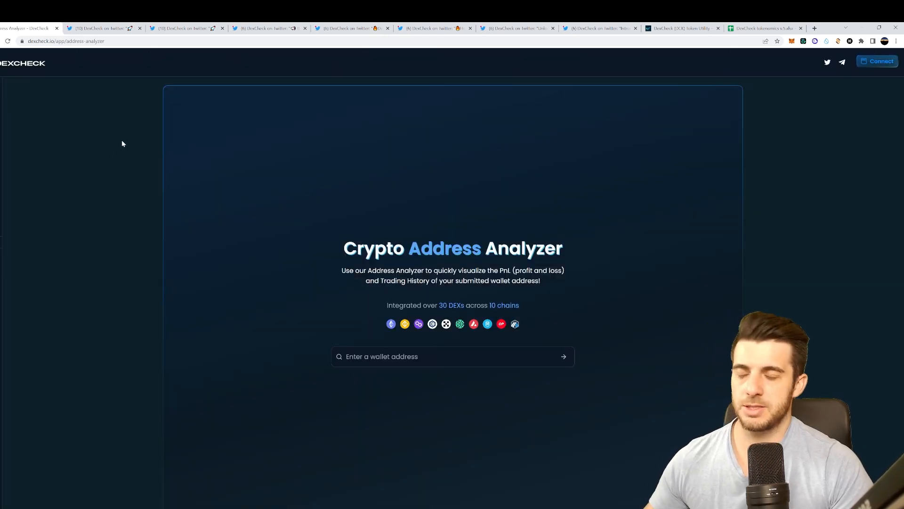
mouse_move(398, 213)
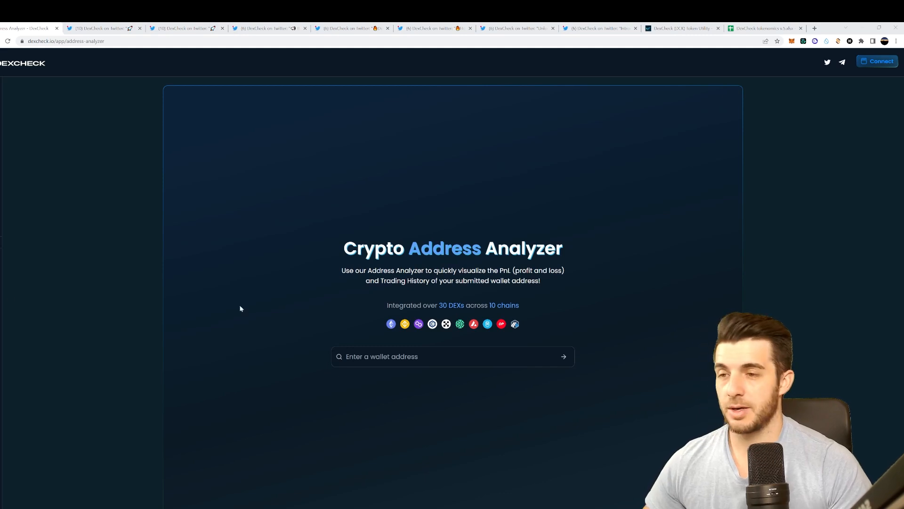
text(0x88d0c82fbf8ad1c4f84d610da6aa209ea882a5c7)
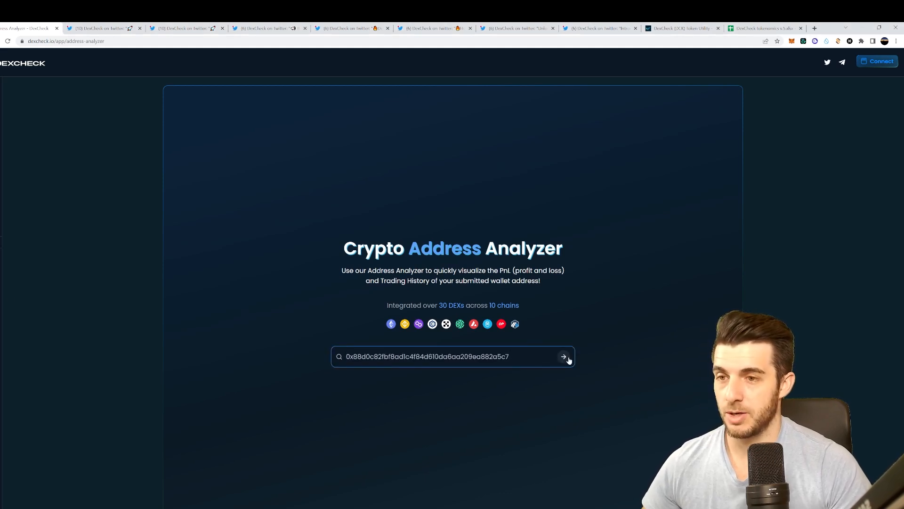
click(565, 357)
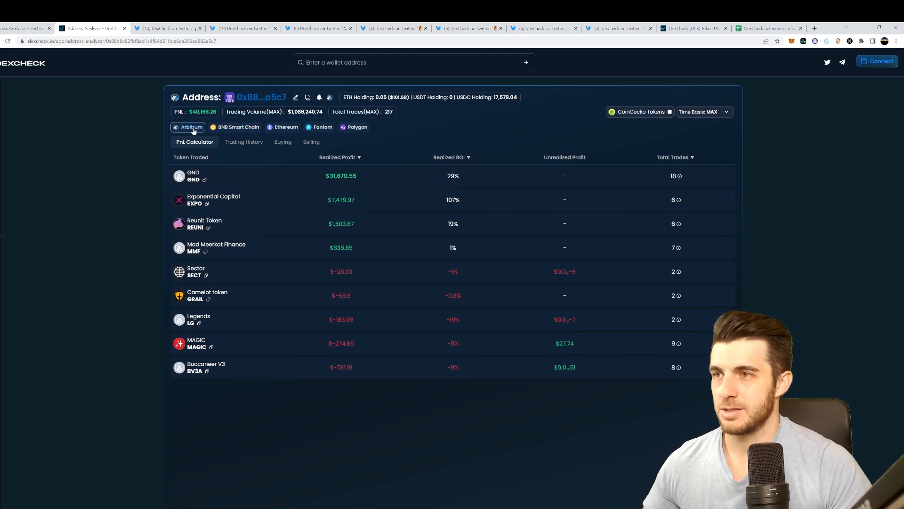
click(285, 127)
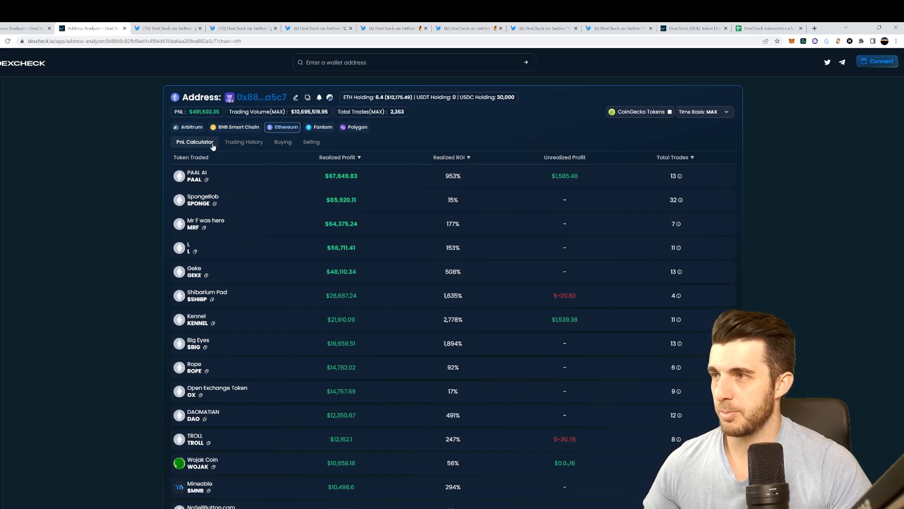
mouse_move(363, 174)
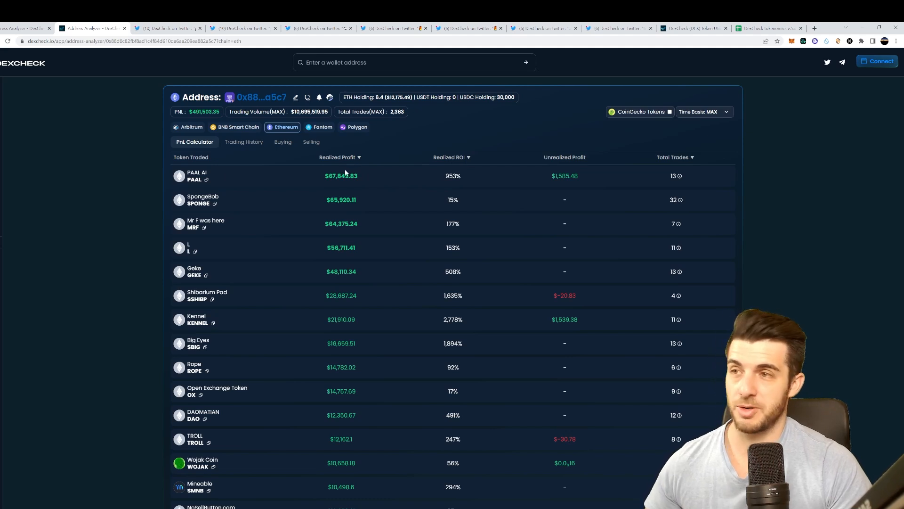
mouse_move(169, 112)
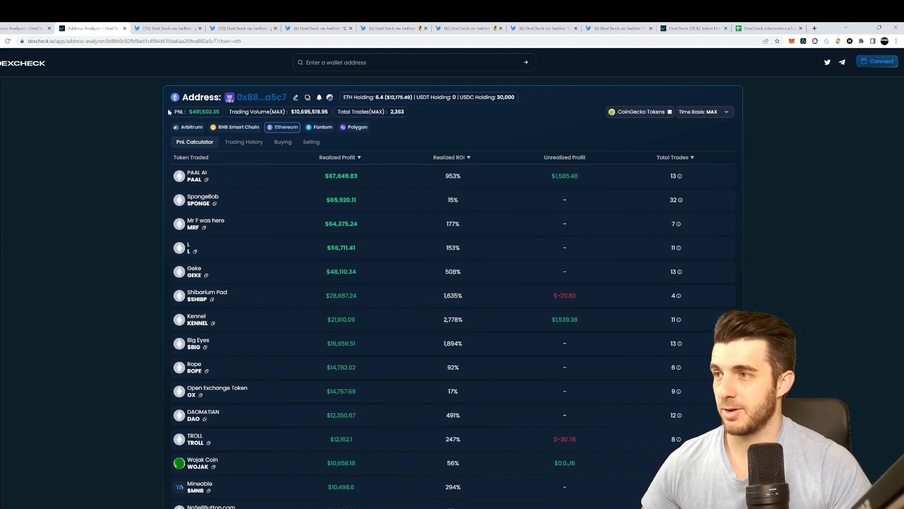
mouse_move(225, 197)
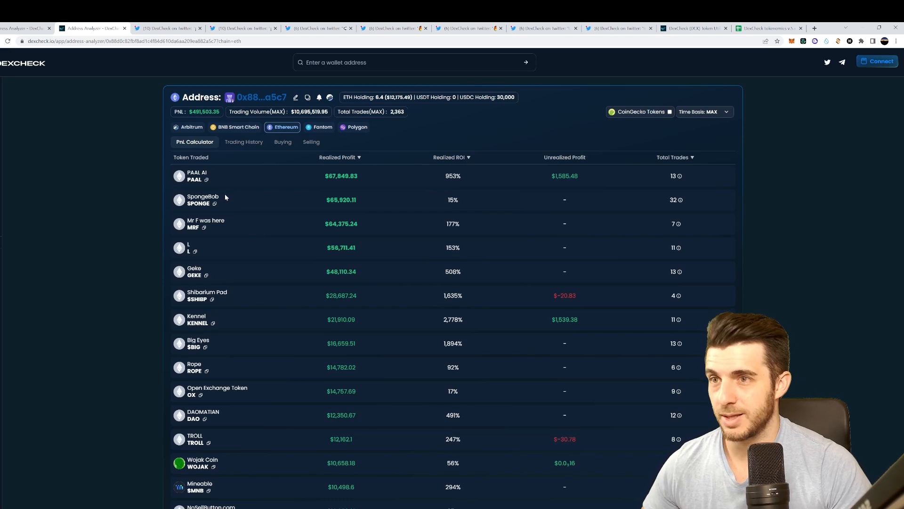
Scroll the PnL Calculator table from PAAL AI past DogeClub and back.
click(678, 175)
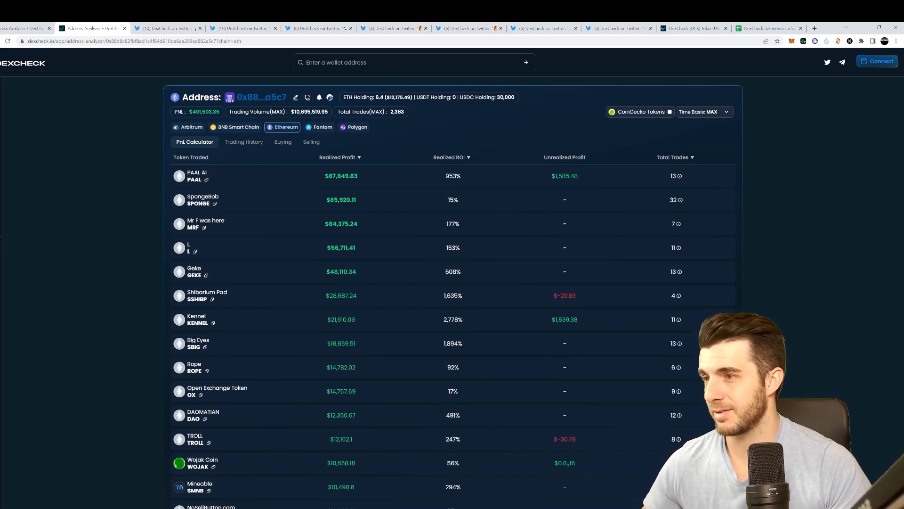
scroll(down, 3)
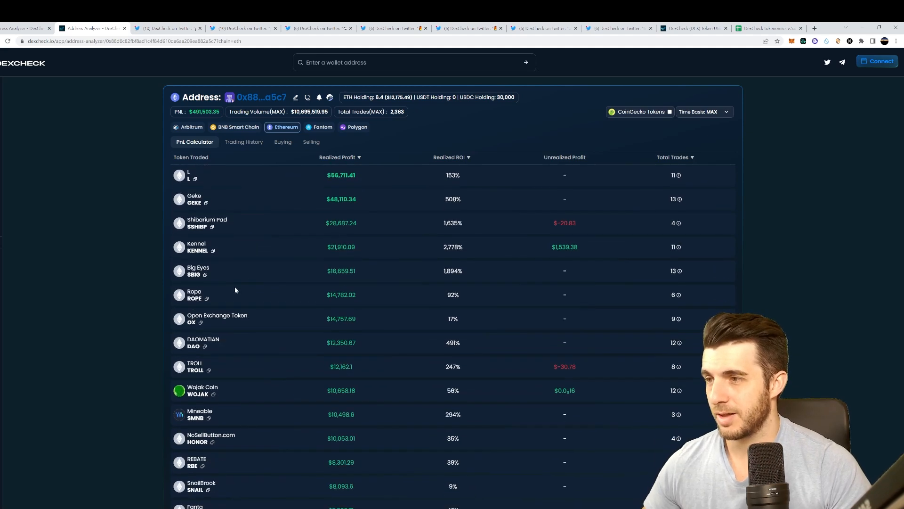
scroll(down, 3)
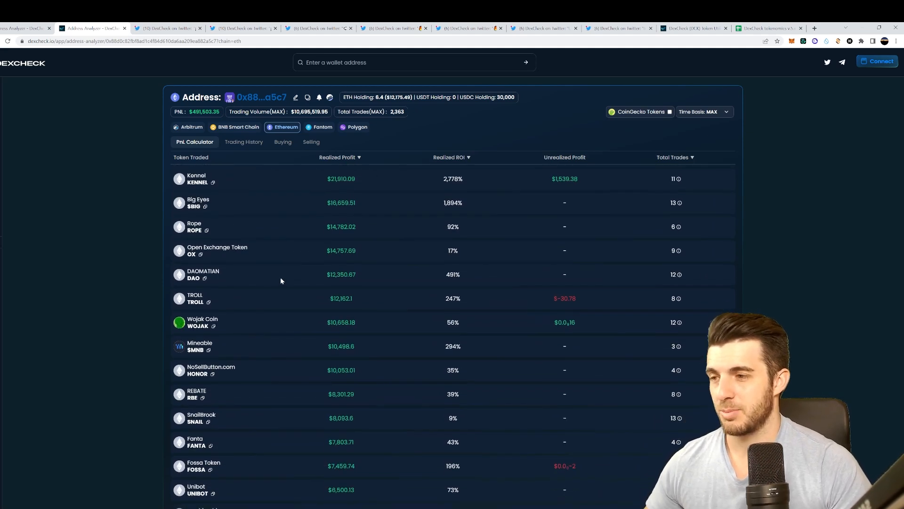
scroll(down, 3)
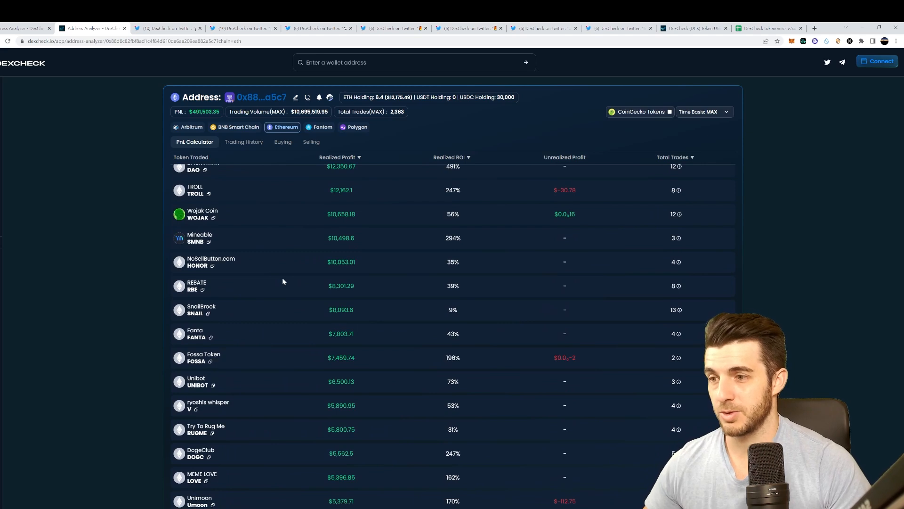
scroll(up, 3)
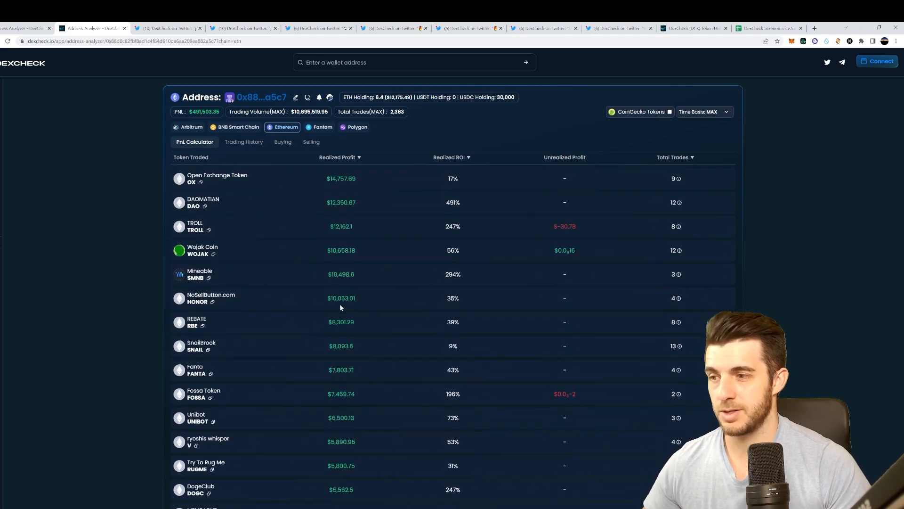
click(340, 157)
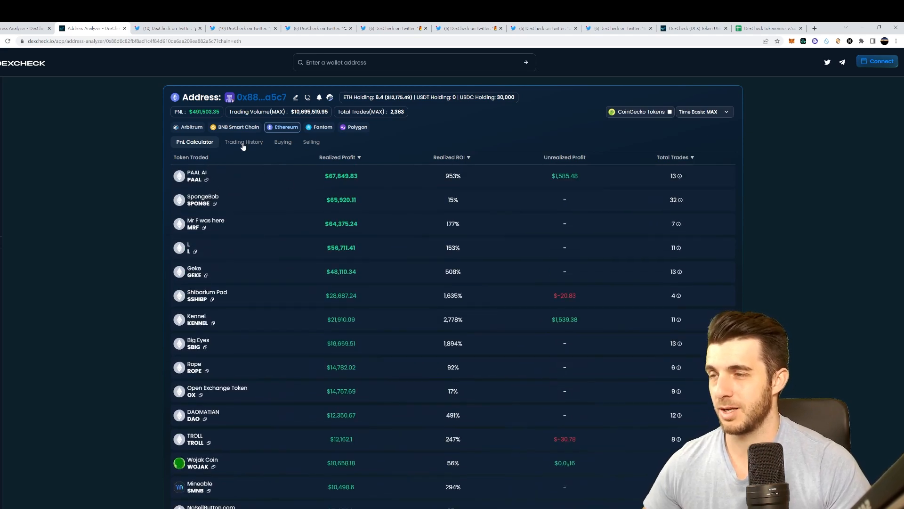
click(243, 141)
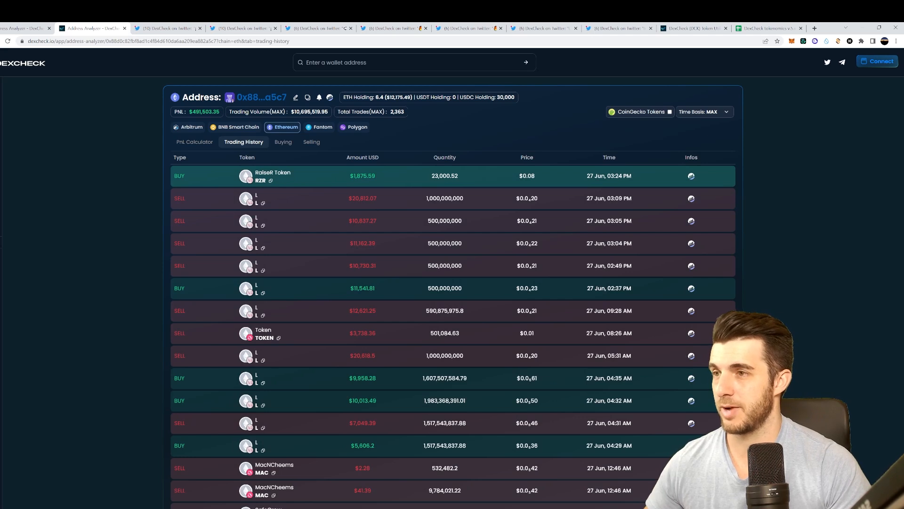
click(283, 141)
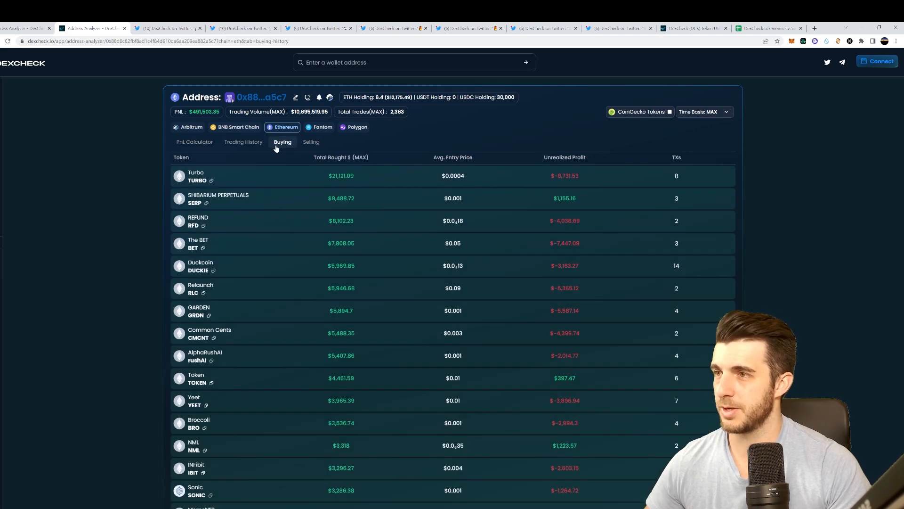
click(310, 142)
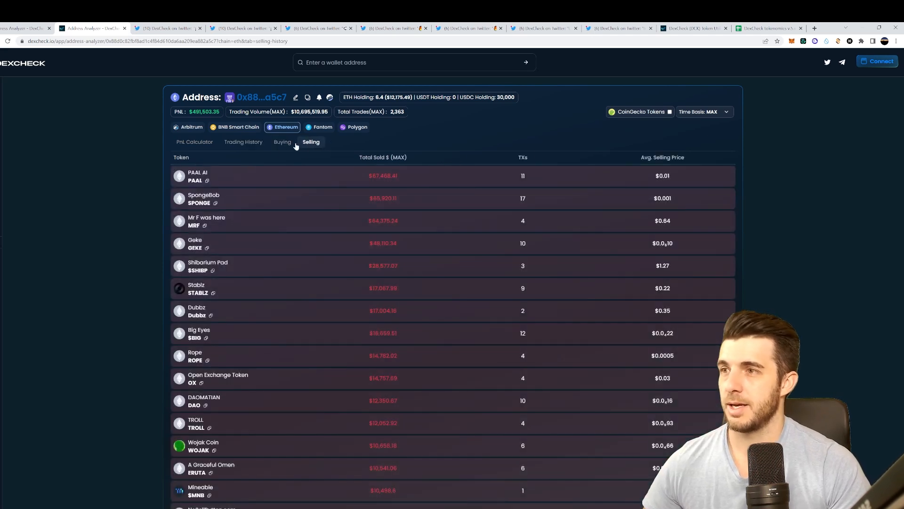
click(283, 142)
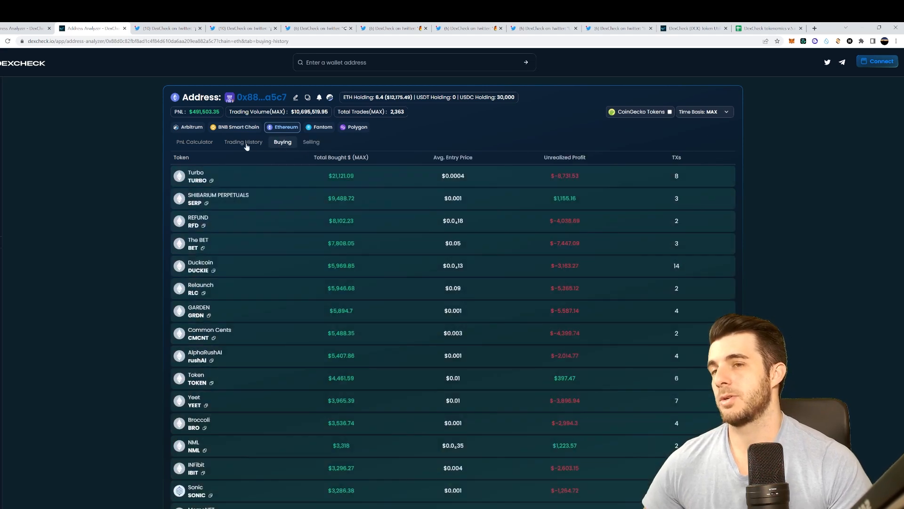
click(194, 142)
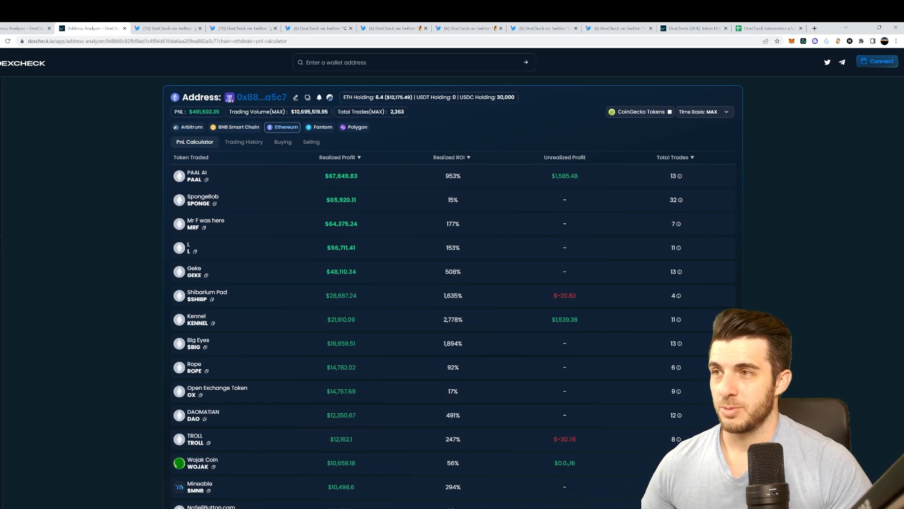
mouse_move(419, 123)
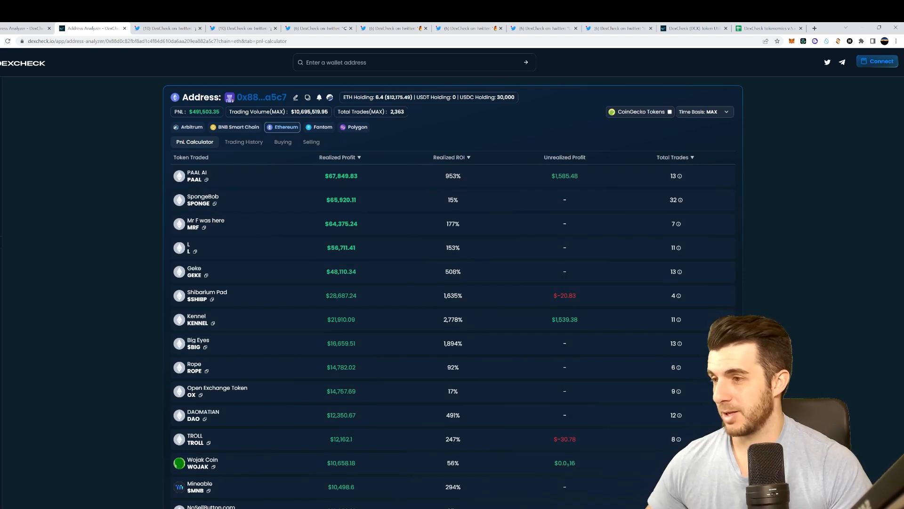
mouse_move(34, 84)
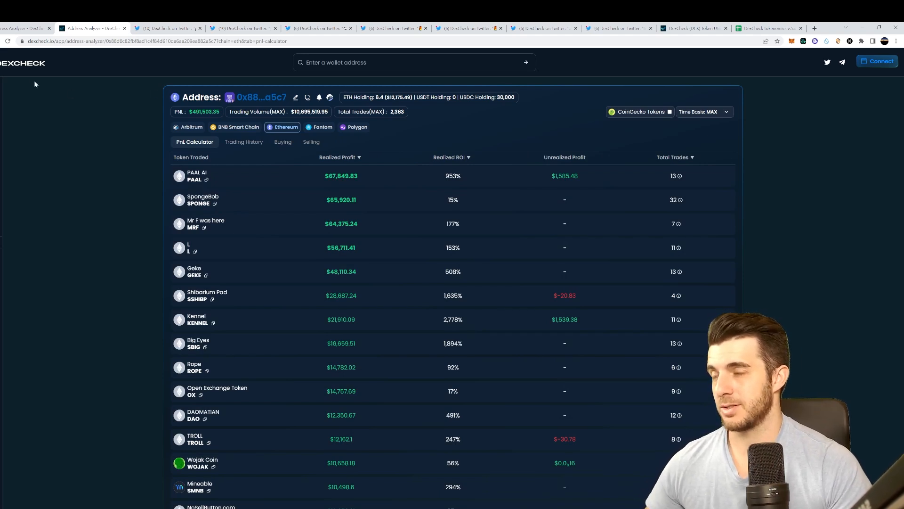
Open the IDO Calendar from the home page and scroll through the upcoming sales.
click(258, 61)
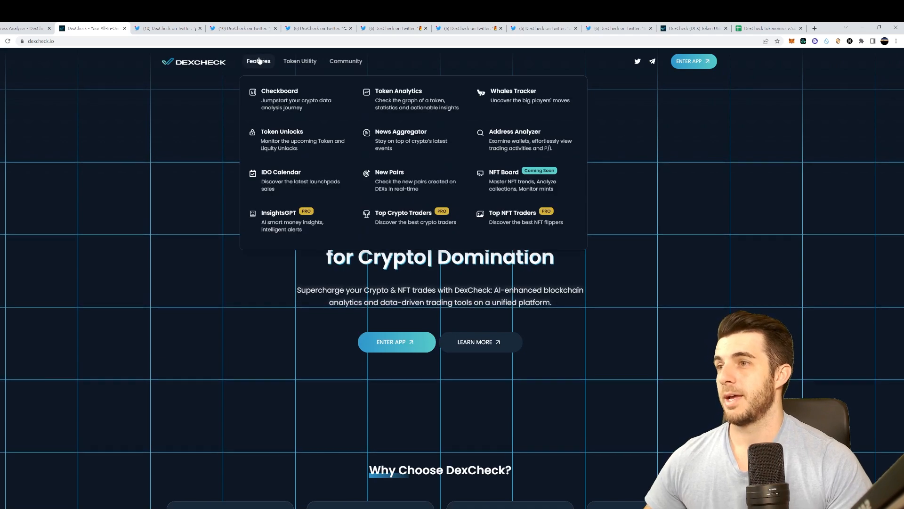
click(281, 172)
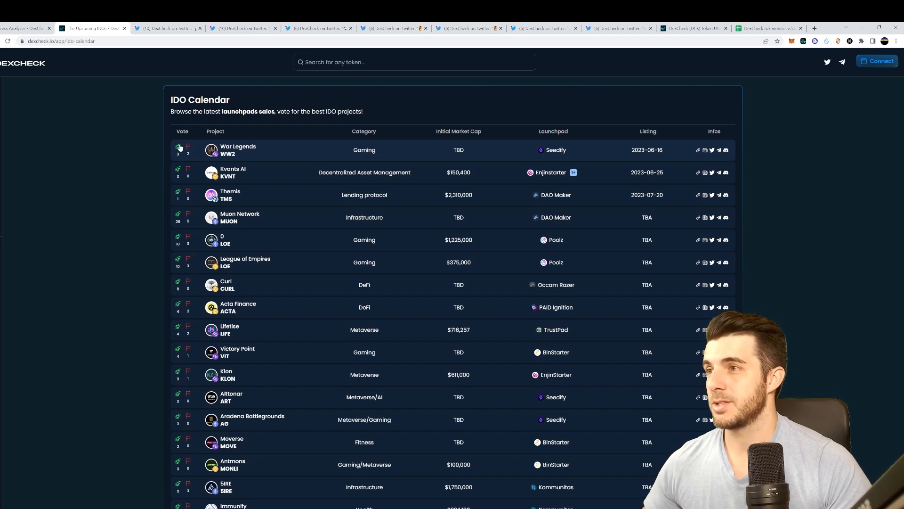
mouse_move(179, 148)
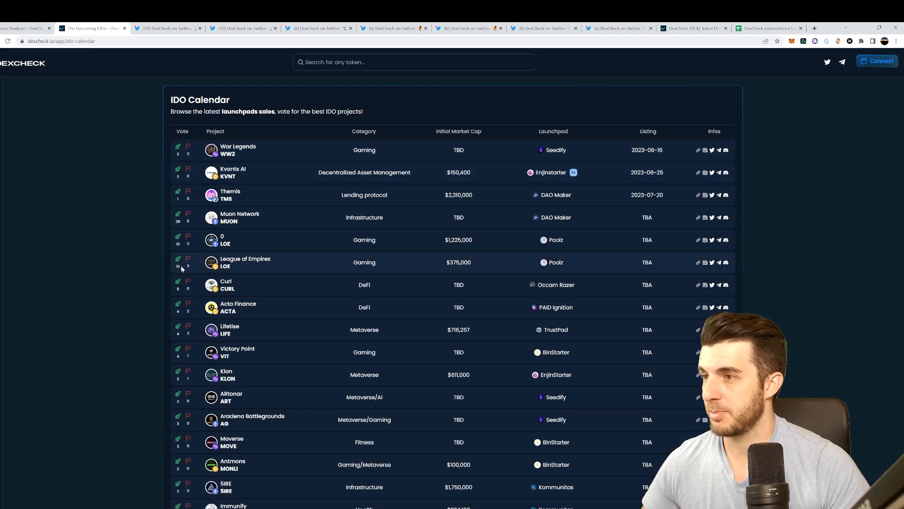
mouse_move(185, 226)
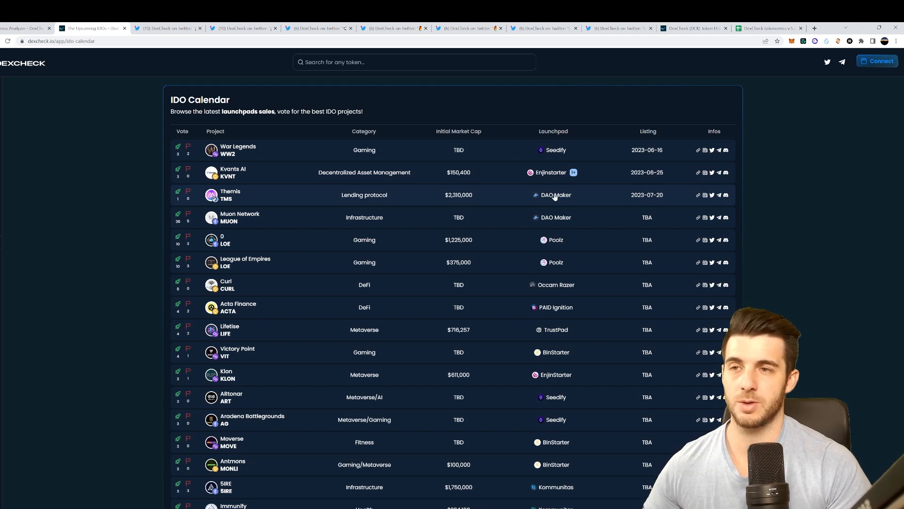
mouse_move(283, 218)
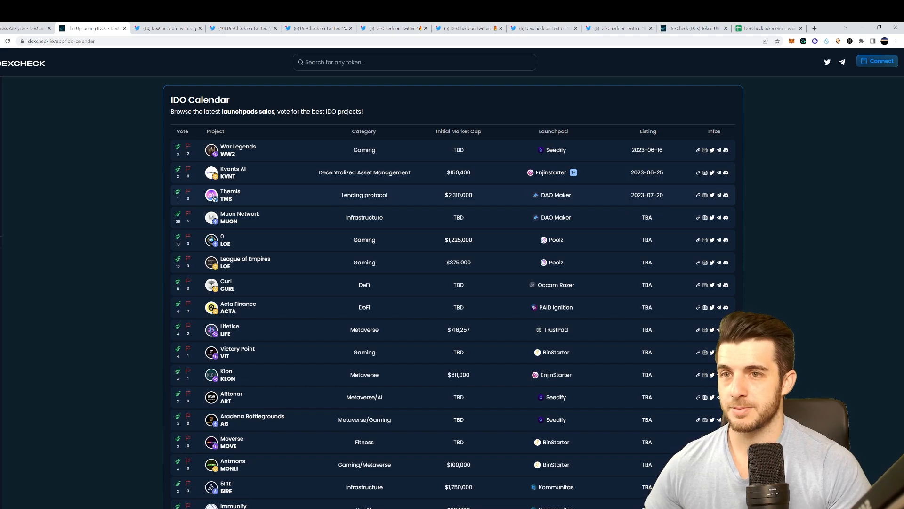
scroll(down, 3)
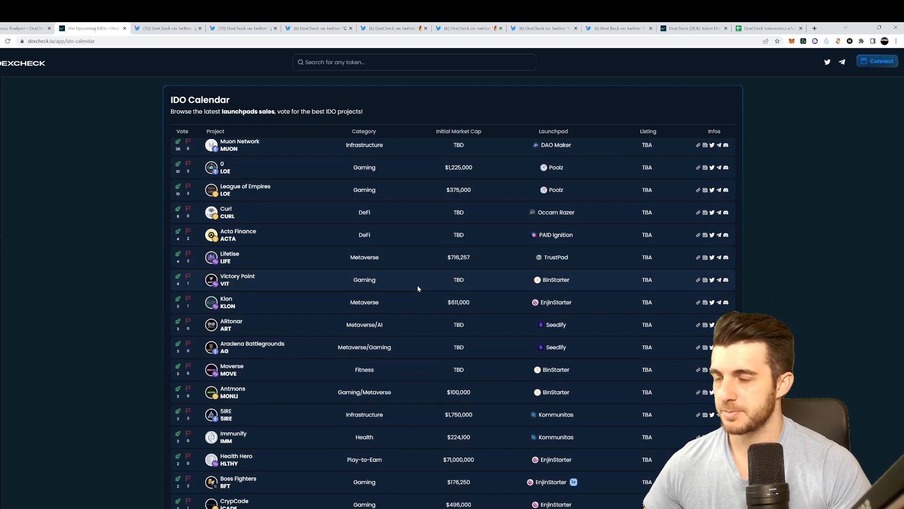
scroll(down, 3)
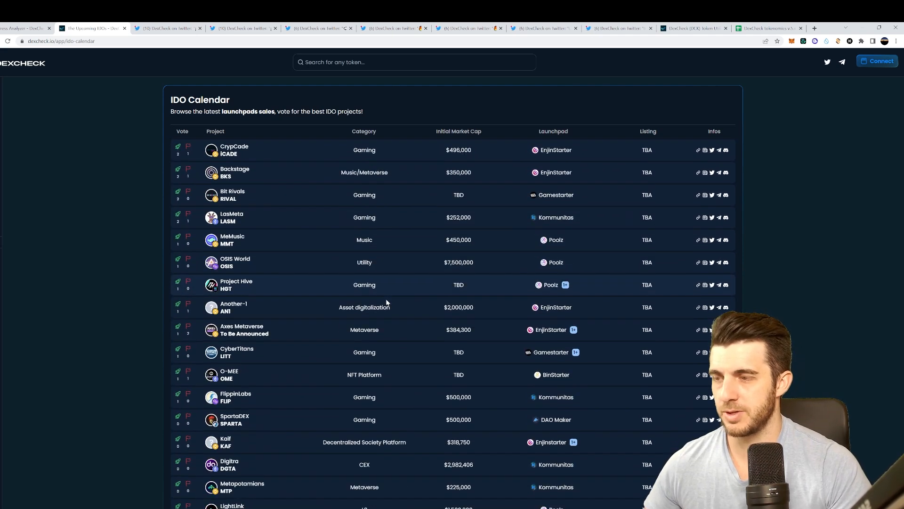
scroll(up, 3)
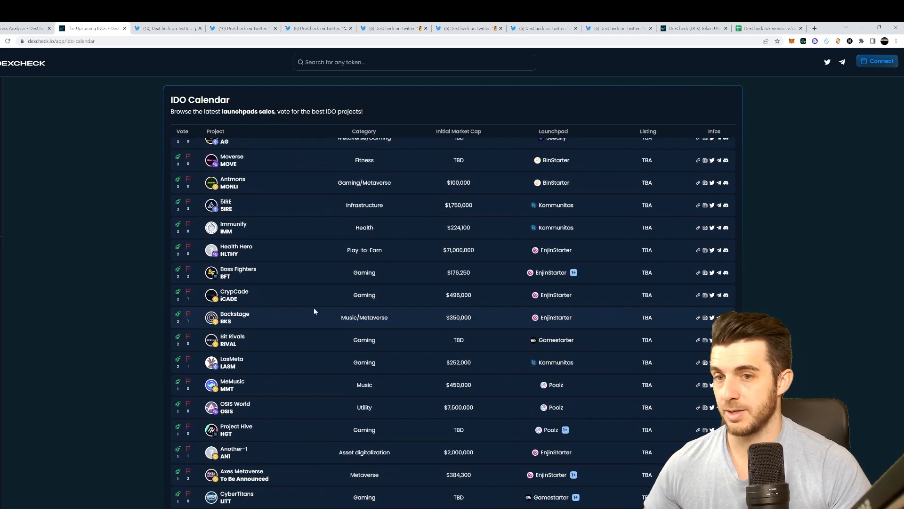
scroll(up, 3)
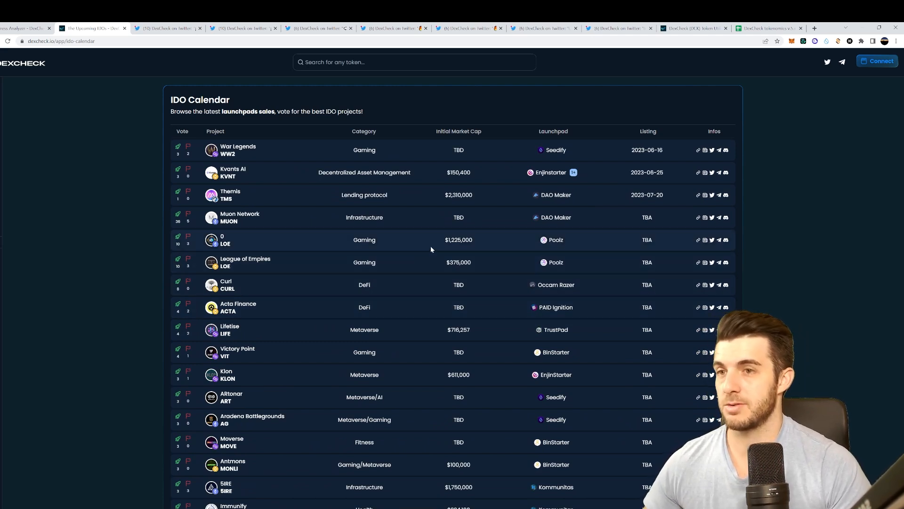
mouse_move(465, 262)
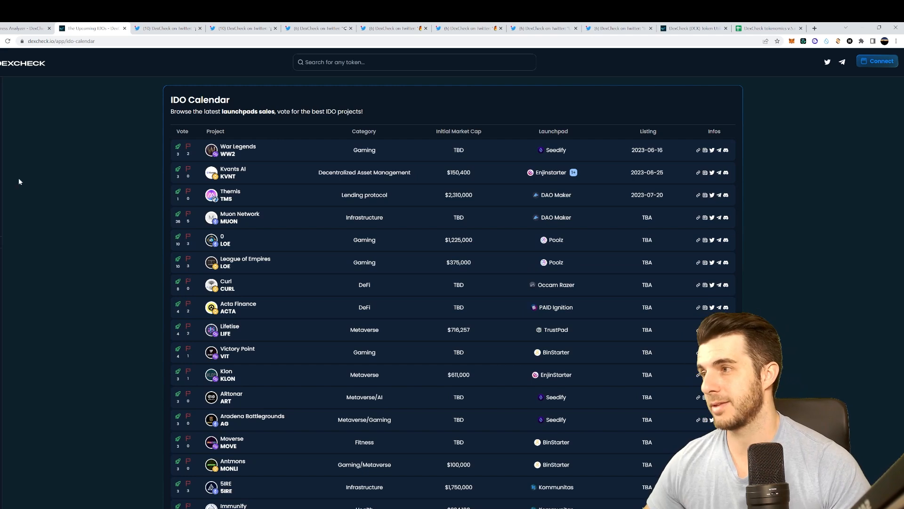
Open BNB Smart Chain New Pairs and scan Revomon for honeypot and tax checks.
click(258, 61)
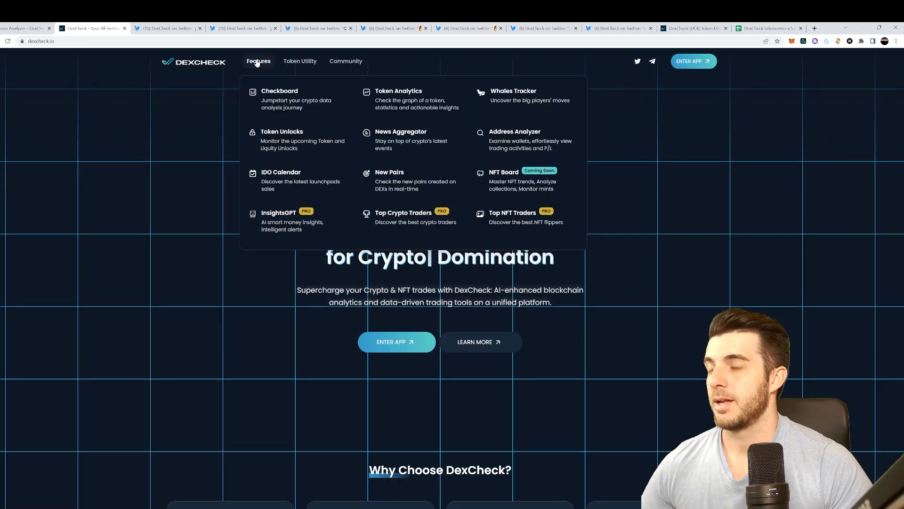
mouse_move(408, 180)
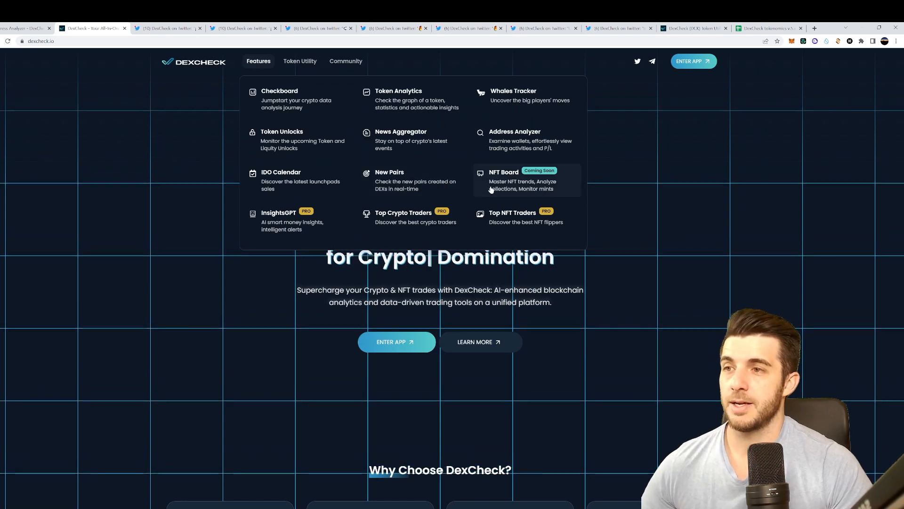
mouse_move(434, 188)
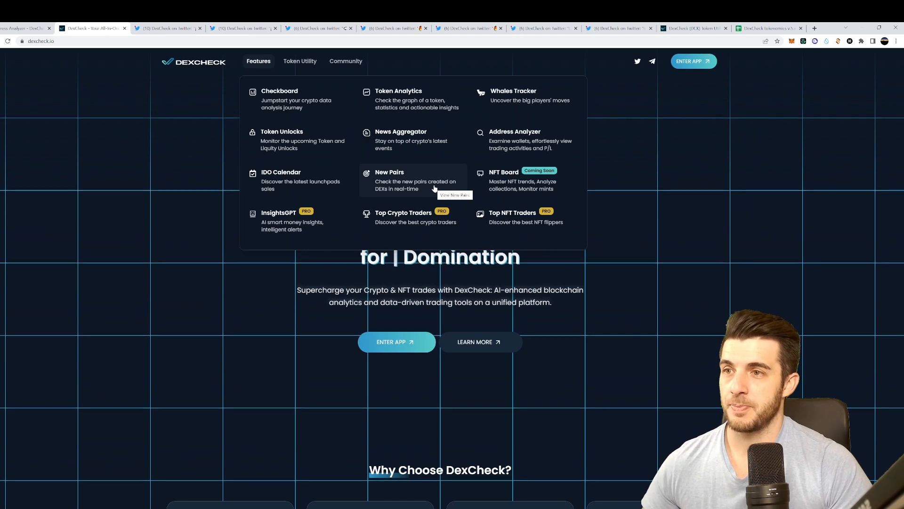
click(389, 179)
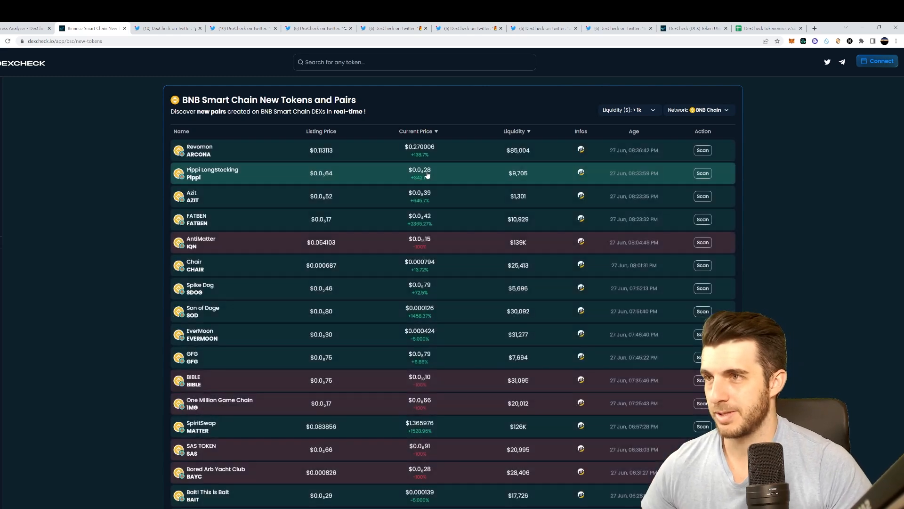
mouse_move(462, 110)
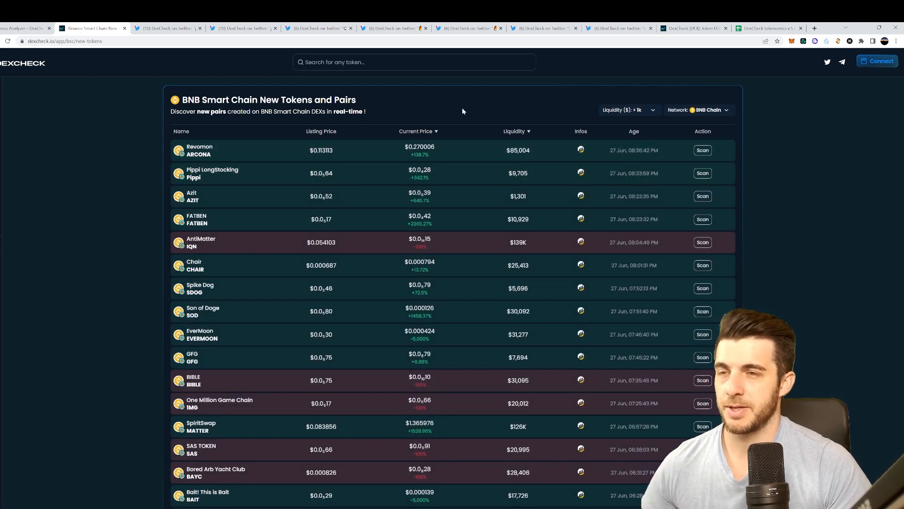
mouse_move(702, 149)
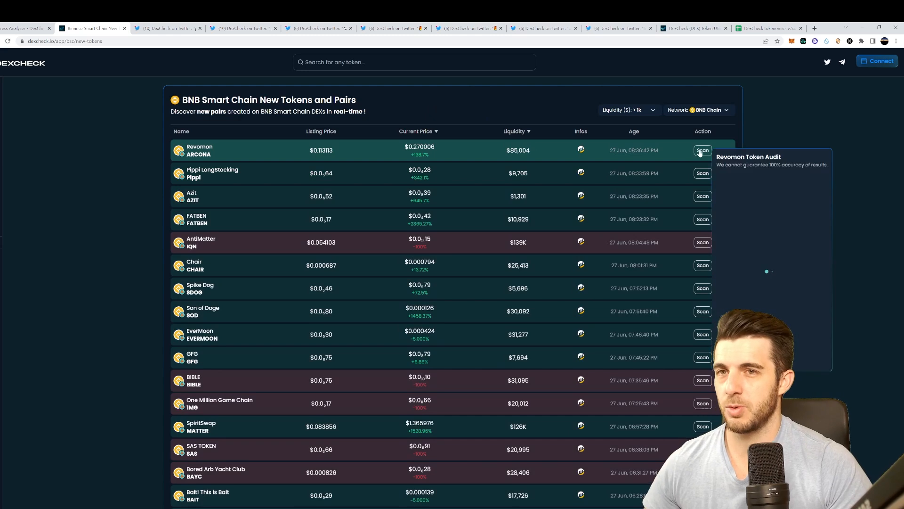
click(703, 150)
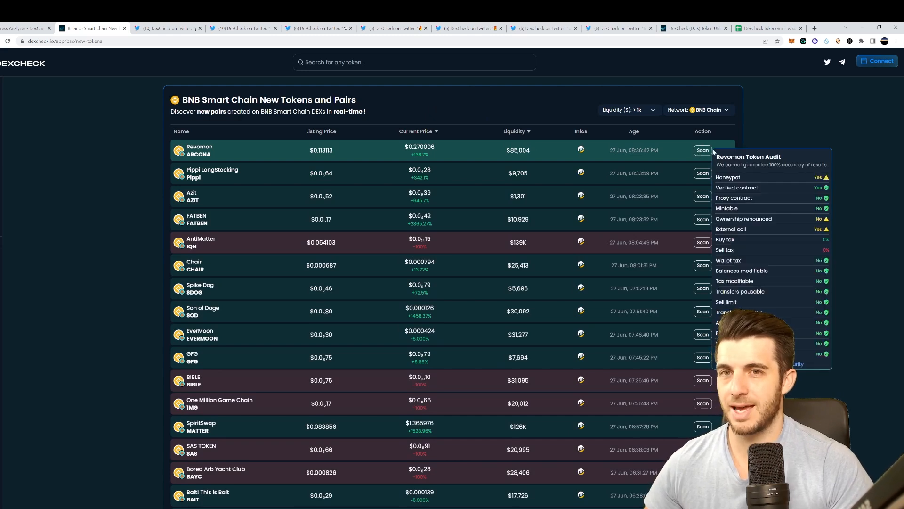
mouse_move(762, 200)
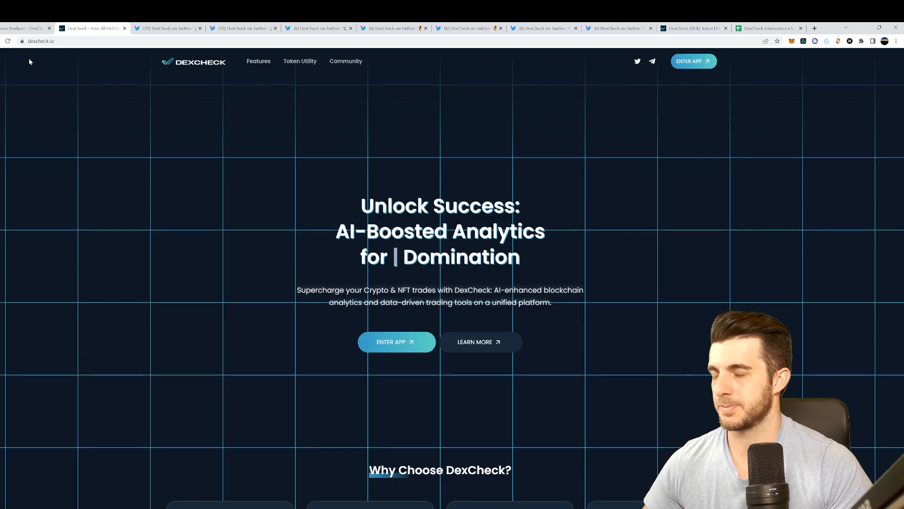
Open and close the Features menu, leaving the DexCheck home page.
click(258, 61)
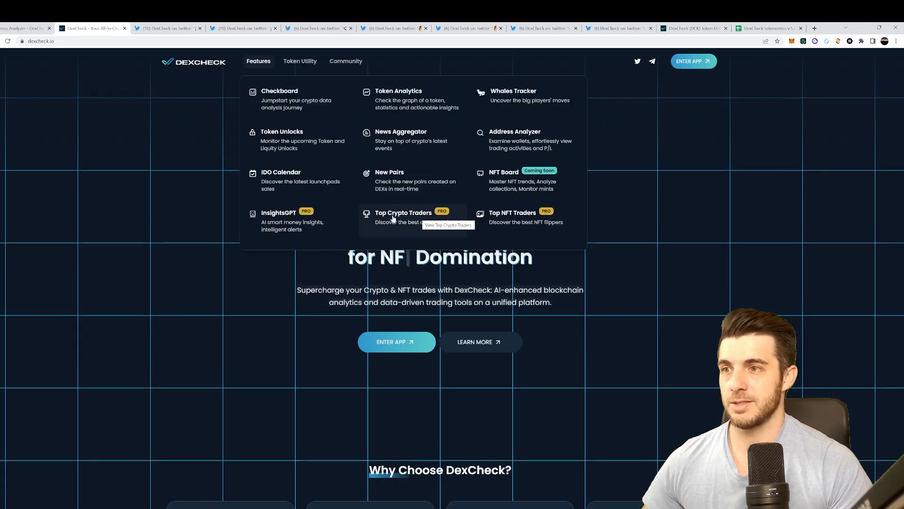
mouse_move(243, 144)
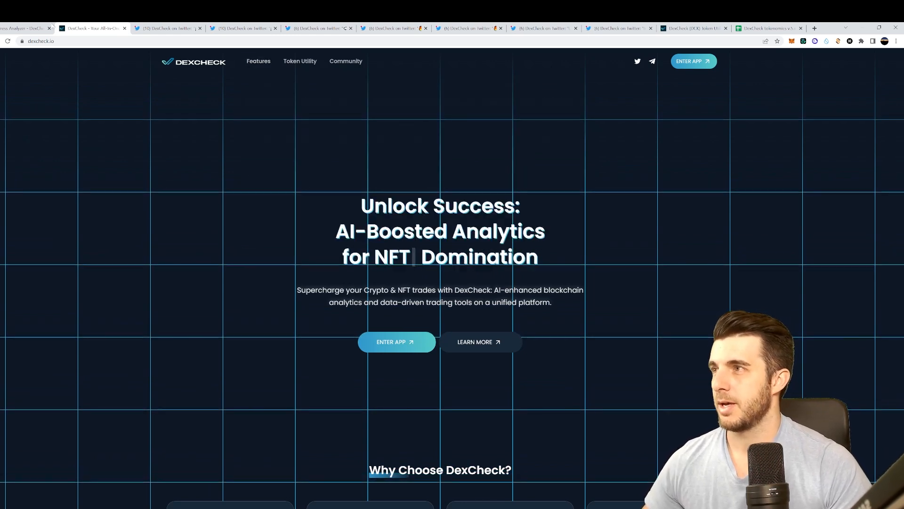
click(396, 342)
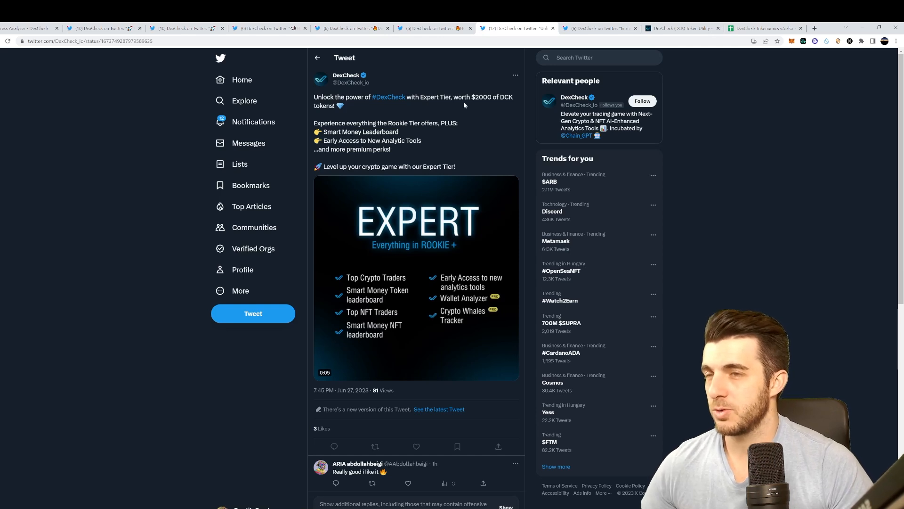
Switch to the tweet introducing DexCheck's Rookie, Expert and Oracle tiers.
click(600, 28)
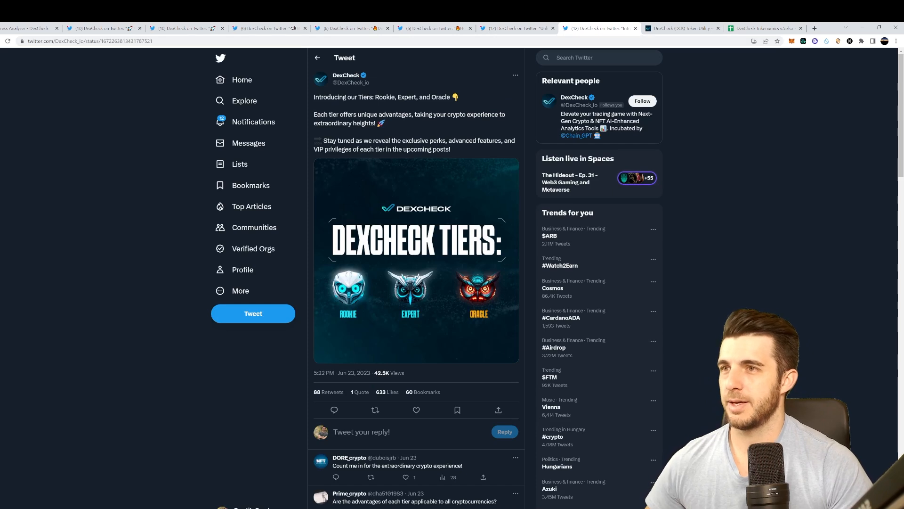
mouse_move(429, 109)
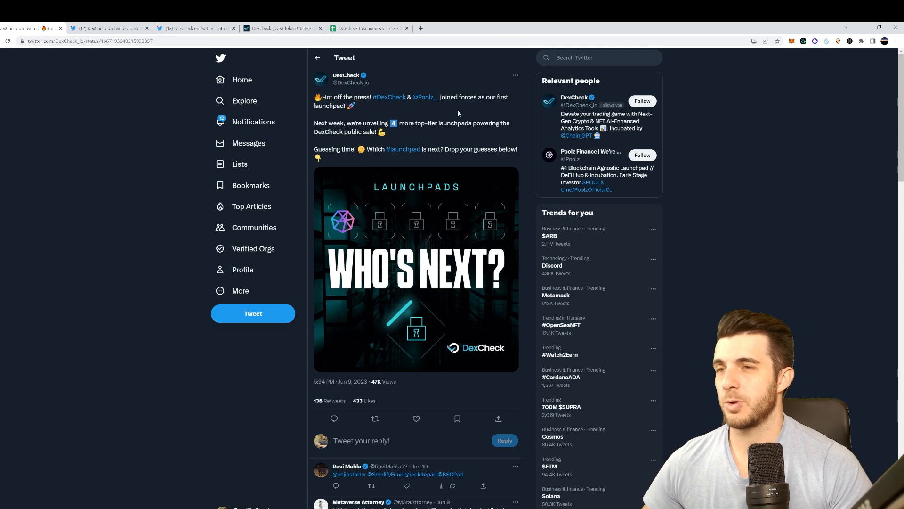
mouse_move(457, 116)
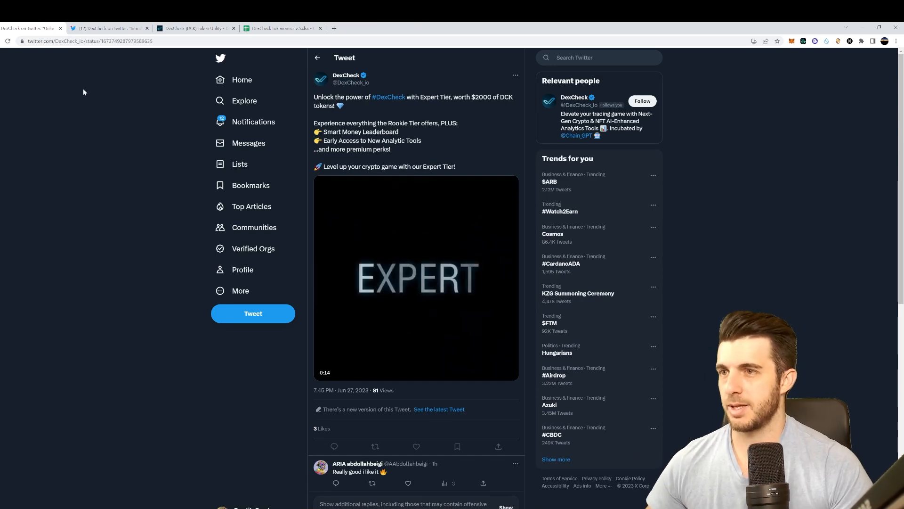
Switch to the GitBook tab showing the DCK Token Utility page.
click(196, 28)
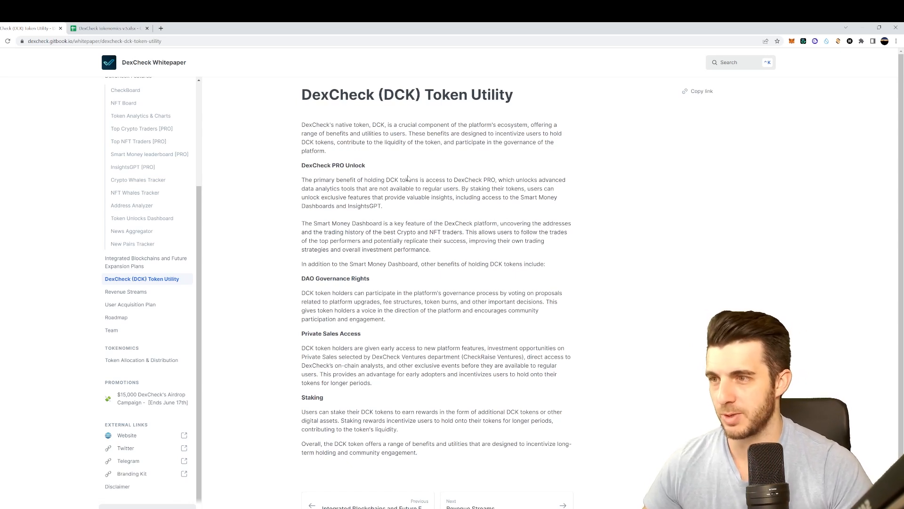
mouse_move(379, 111)
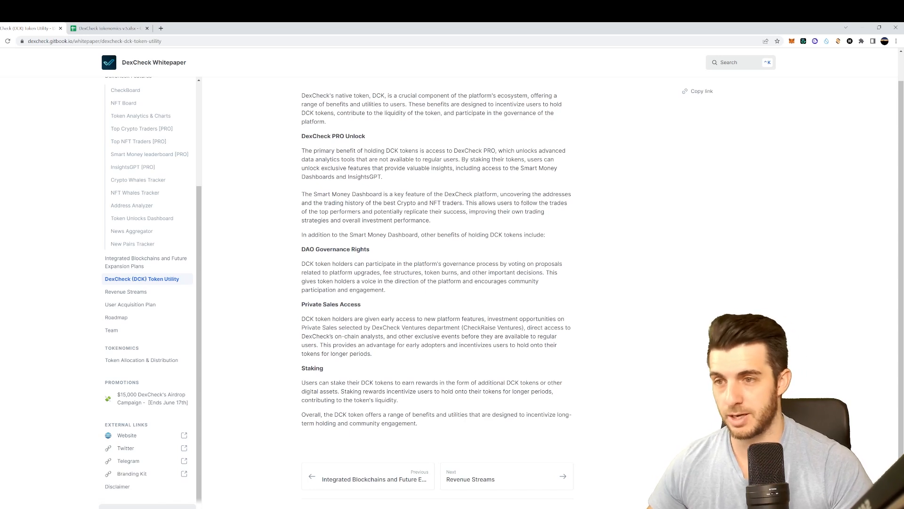
mouse_move(401, 380)
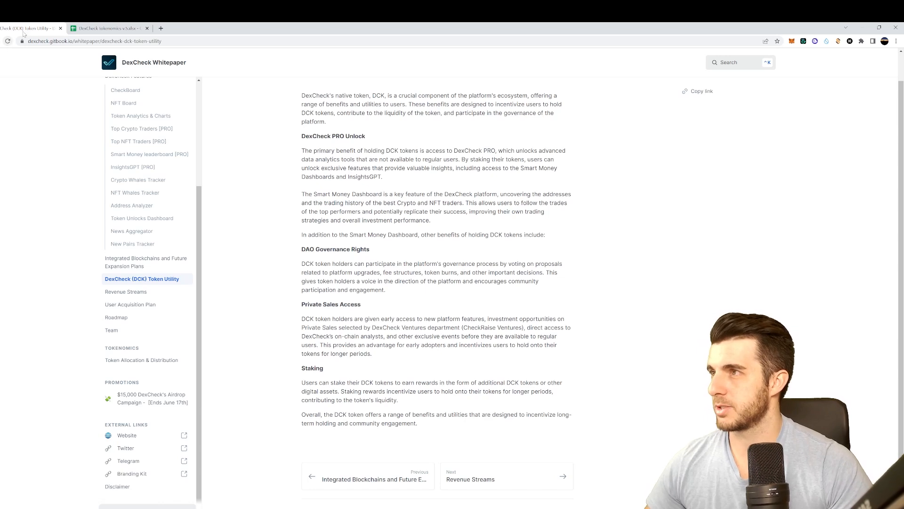
Review the tokenomics v.5 sheet's Private B sale, Advisors vesting and Private A distribution rows.
click(107, 28)
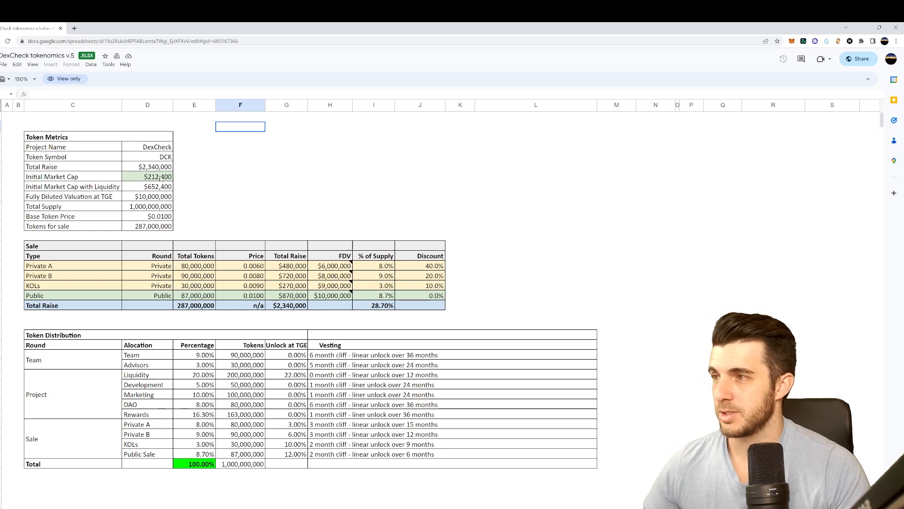
scroll(down, 3)
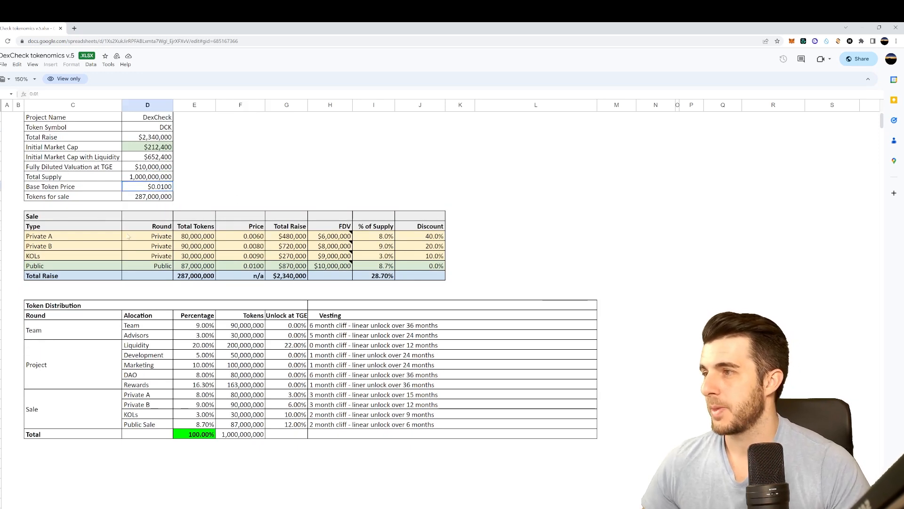
click(38, 246)
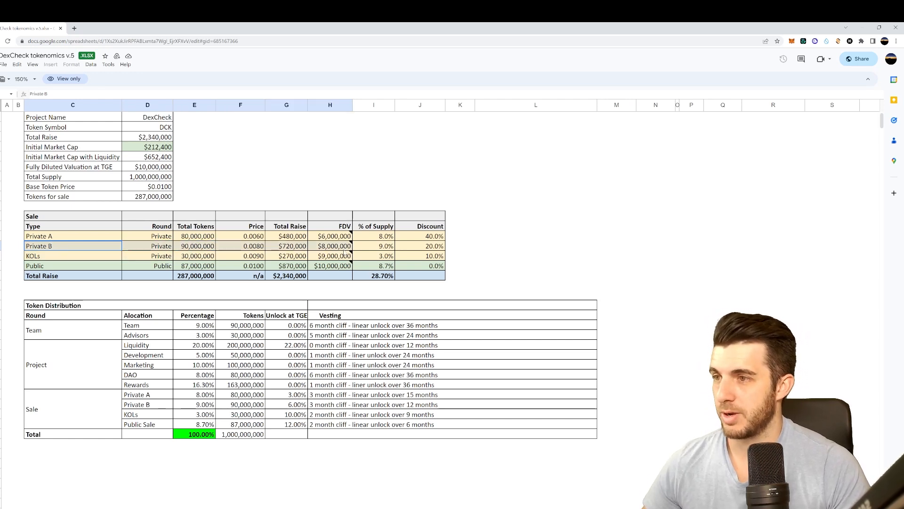
click(420, 246)
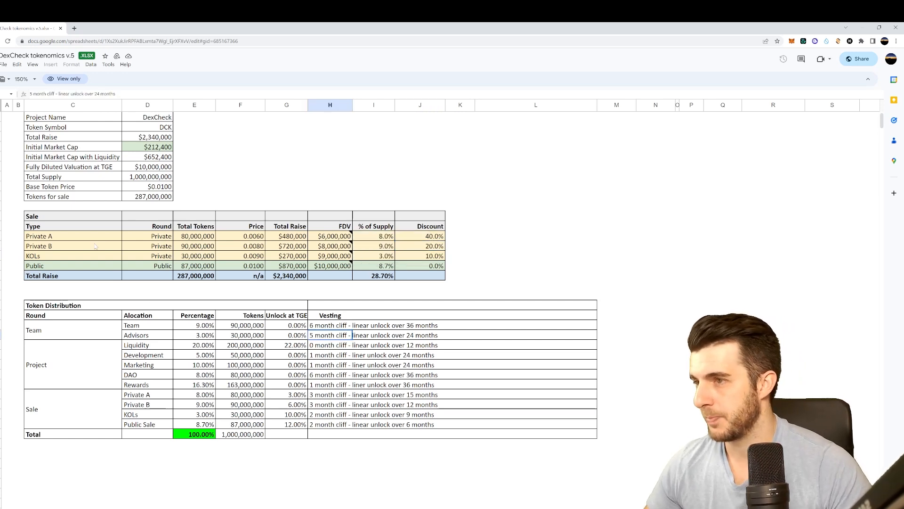
click(241, 236)
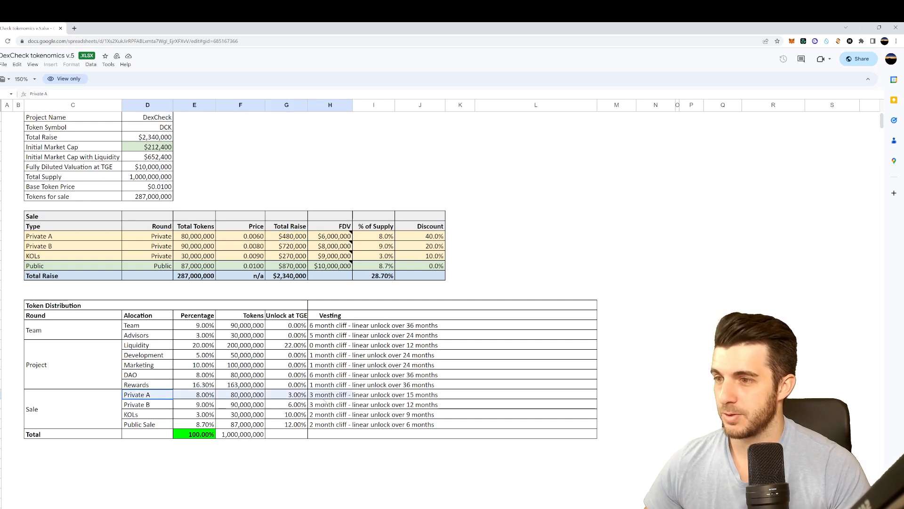
click(295, 395)
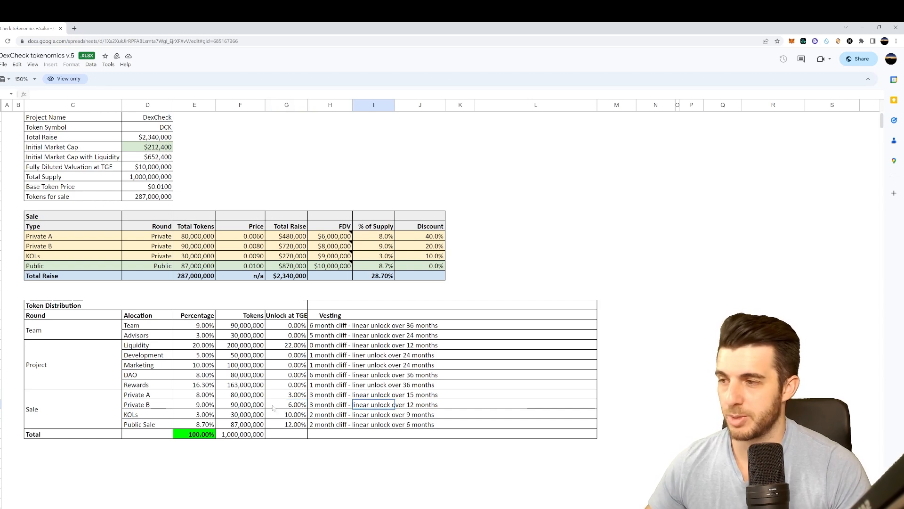
click(130, 414)
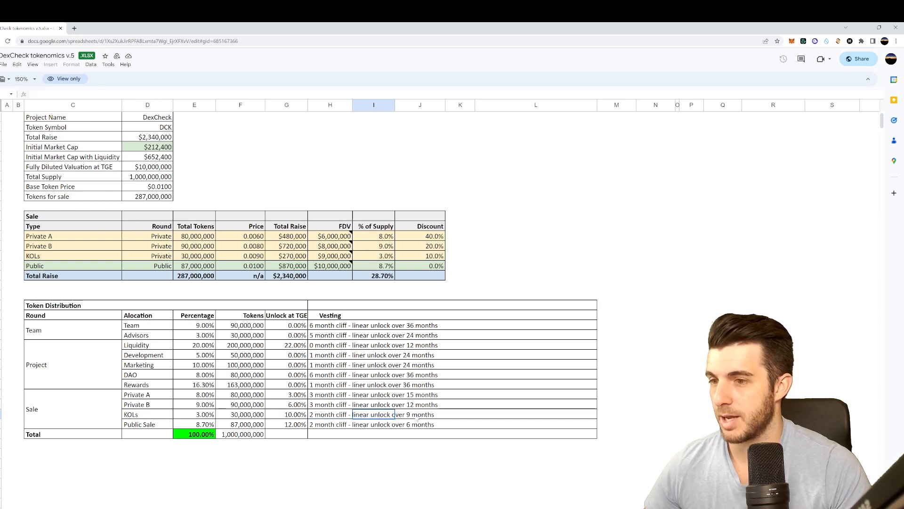
mouse_move(272, 253)
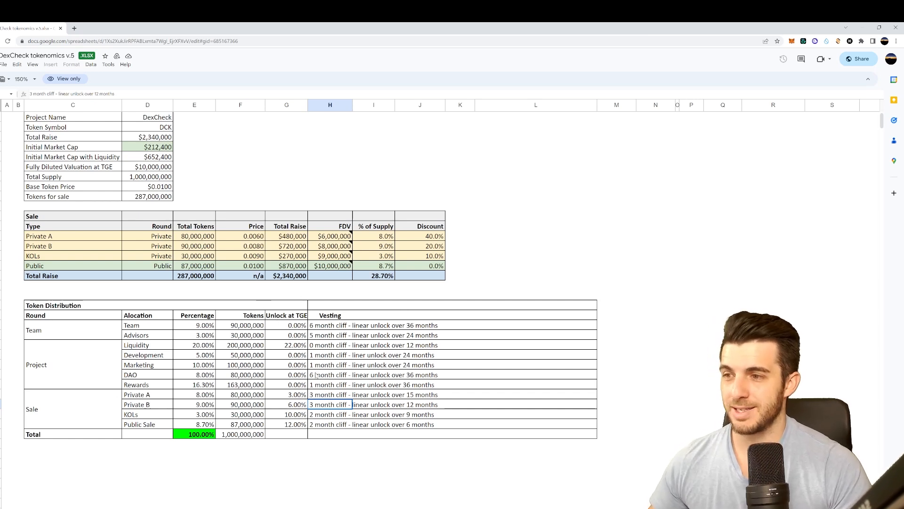
click(286, 404)
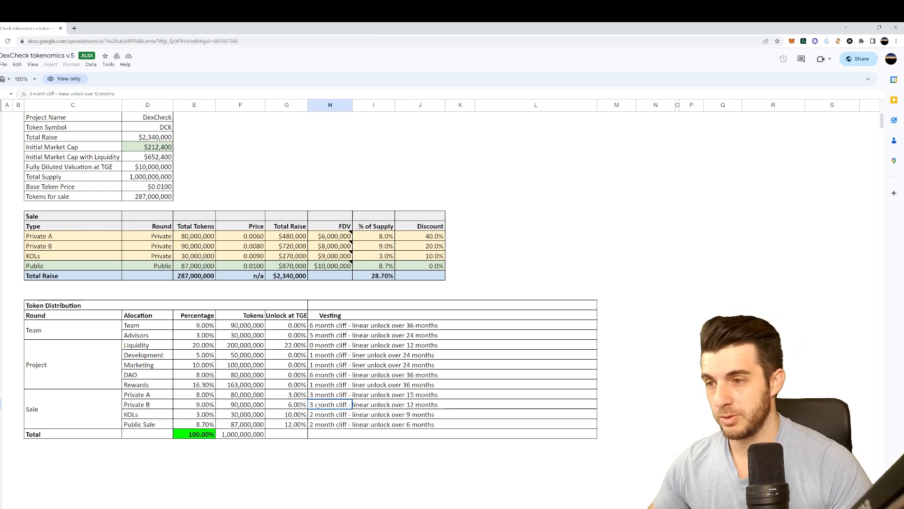
click(373, 404)
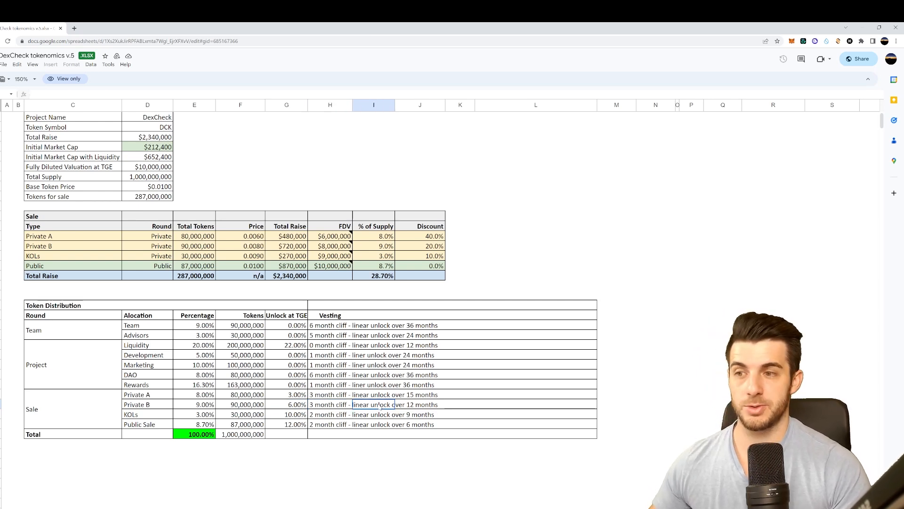